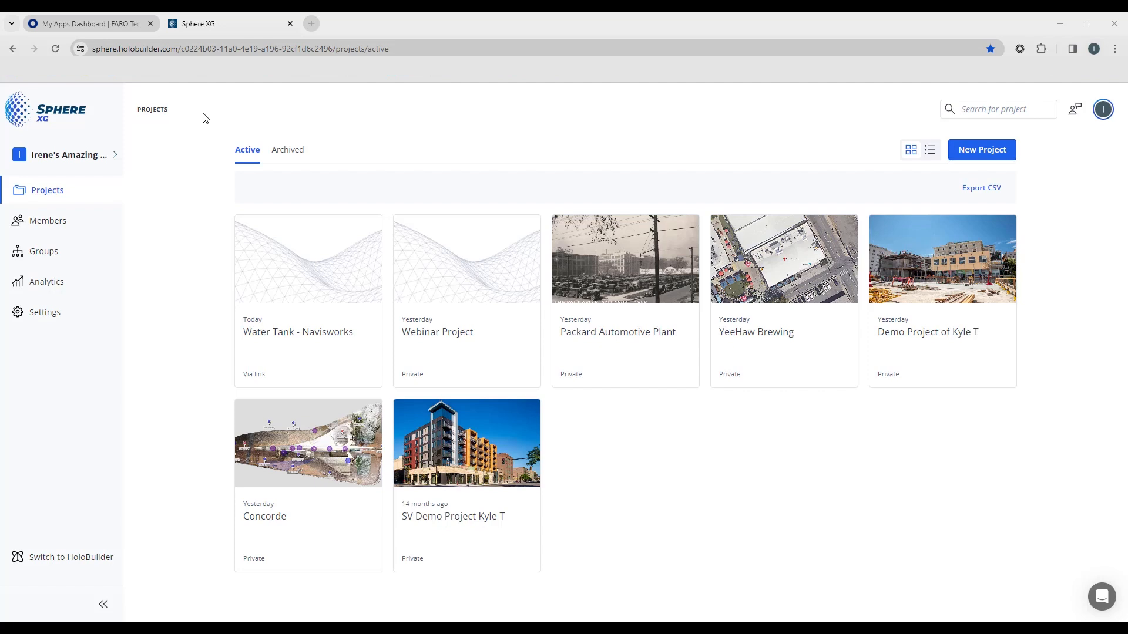
pyautogui.moveTo(305, 336)
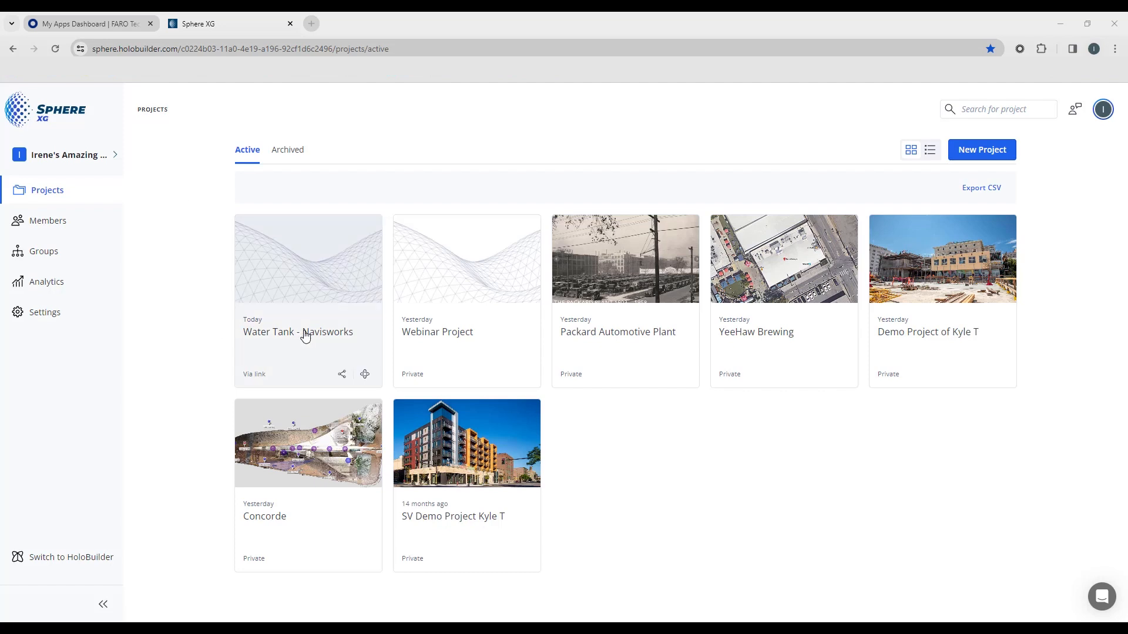
# Step: Open the Water Tank - Navisworks project card from the Projects page
pyautogui.click(298, 331)
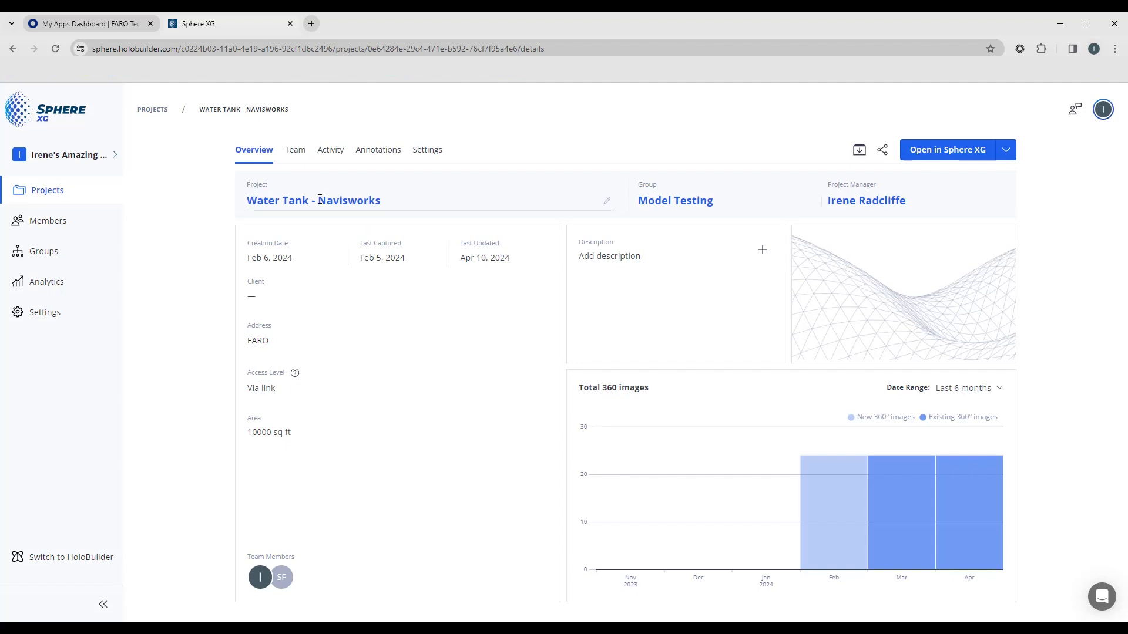
pyautogui.moveTo(585, 194)
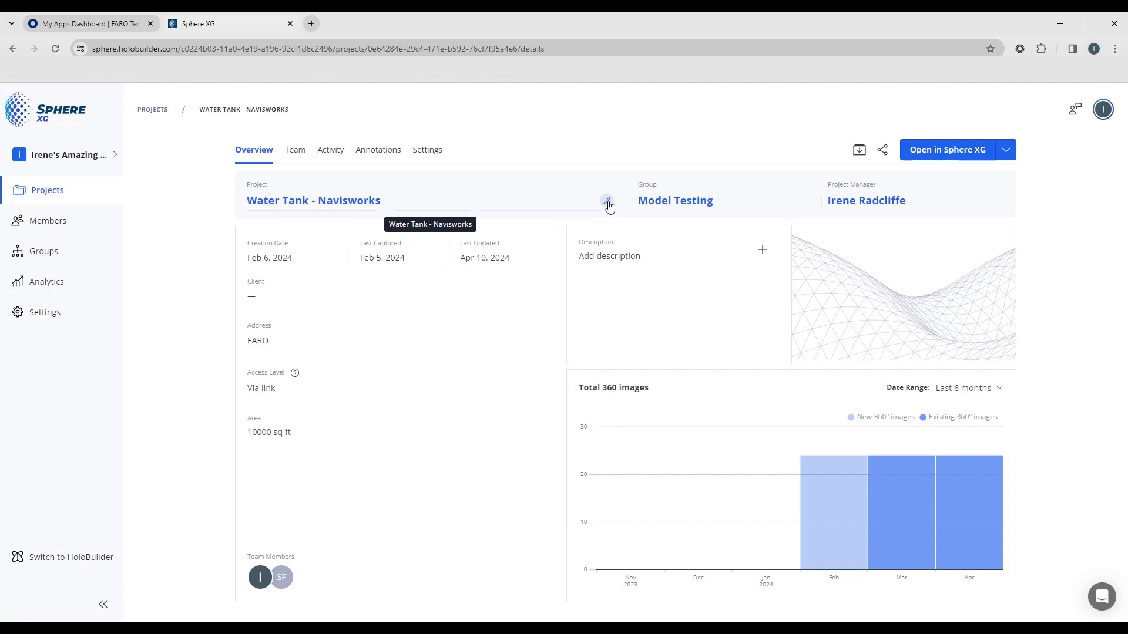
# Step: Remove ' - Navisworks' from the project name and save it as 'Water Tank'
pyautogui.click(606, 202)
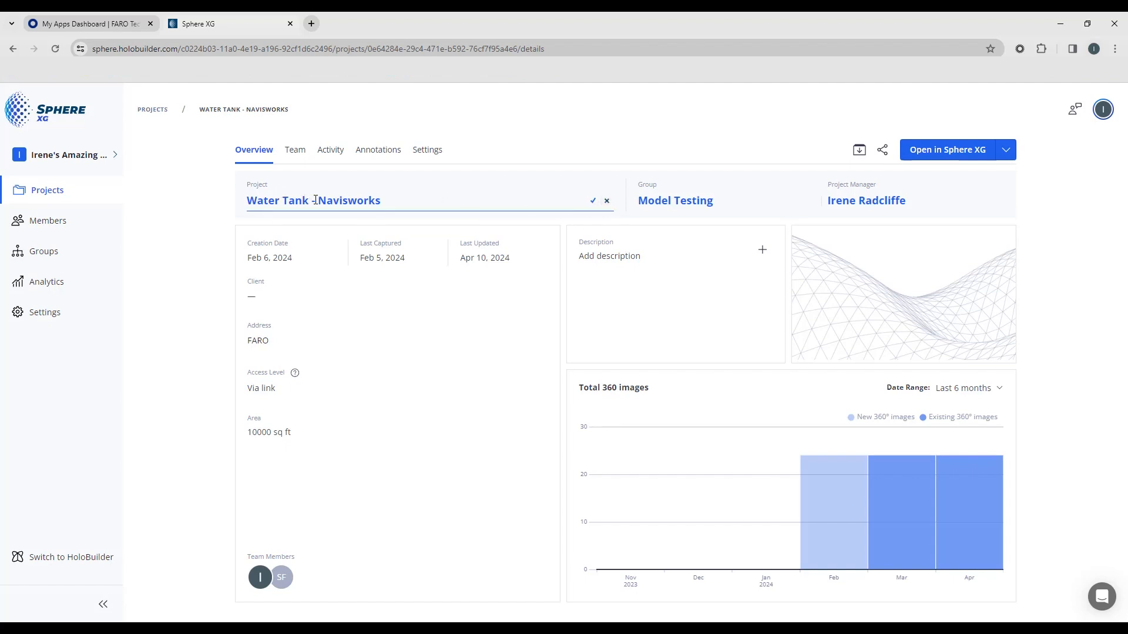
pyautogui.doubleClick(349, 200)
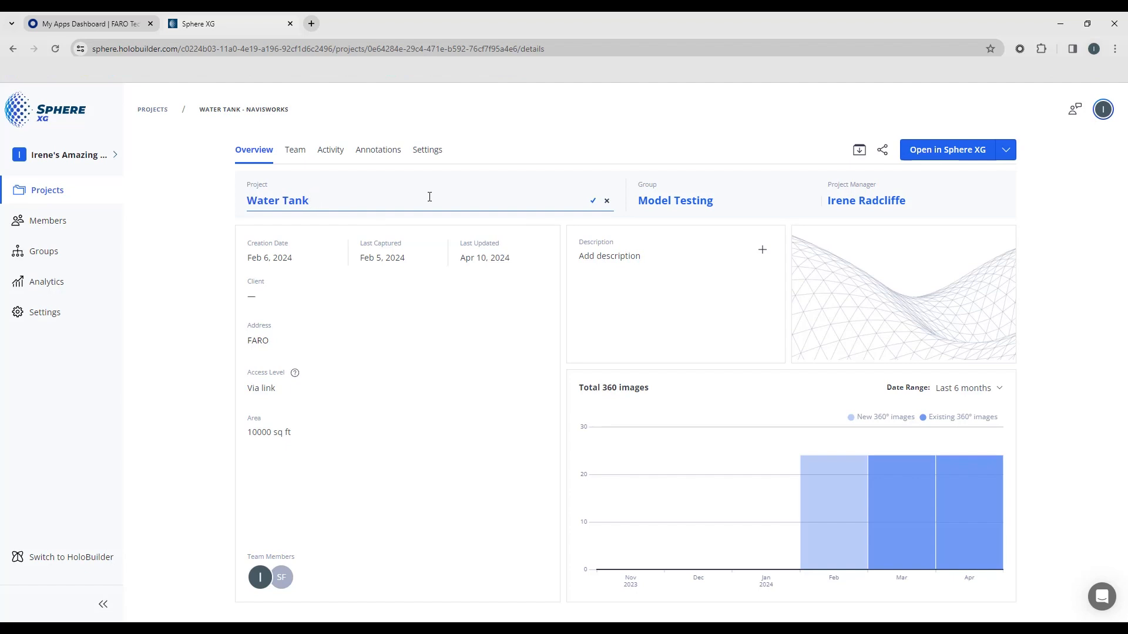
pyautogui.moveTo(592, 201)
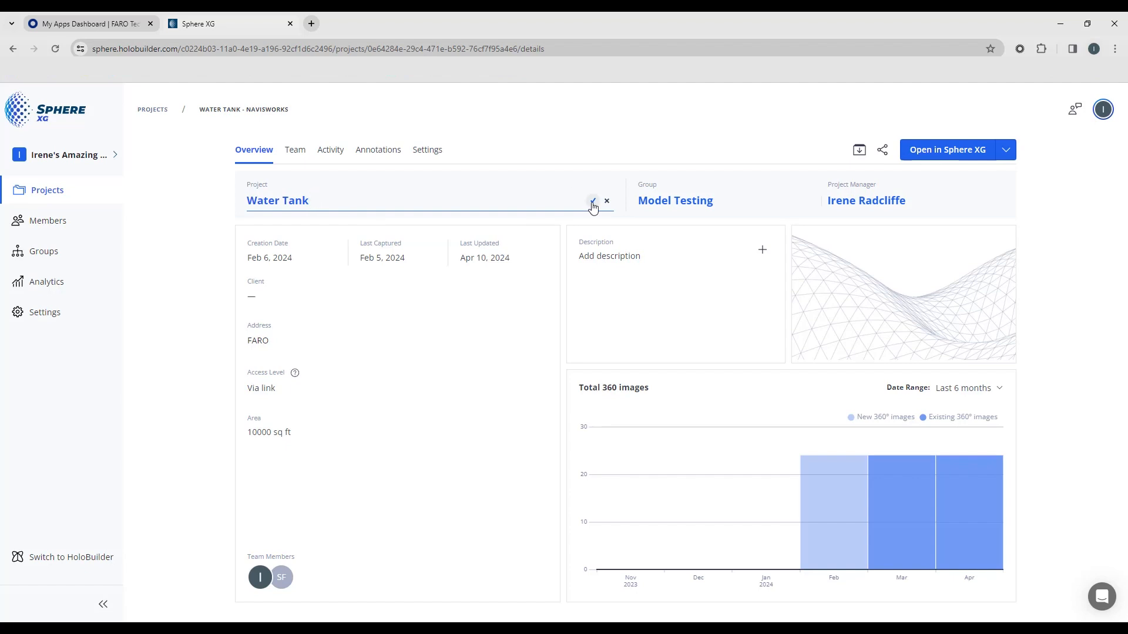
pyautogui.click(592, 201)
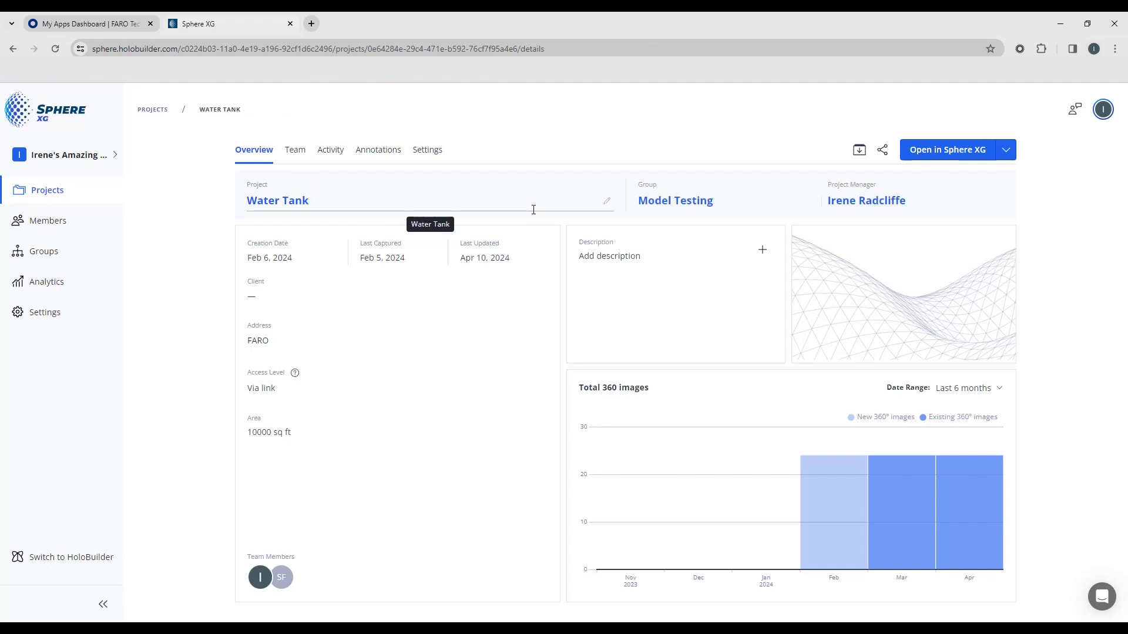
pyautogui.moveTo(805, 205)
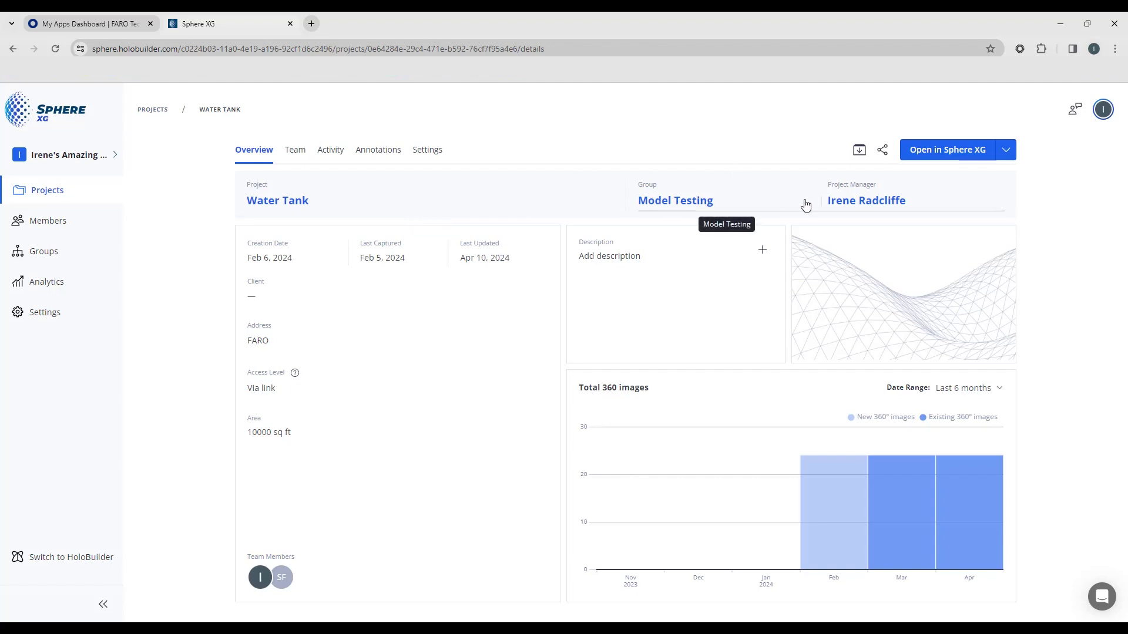
# Step: Change the project's group from Model Testing to Demo and close the settings
pyautogui.click(675, 200)
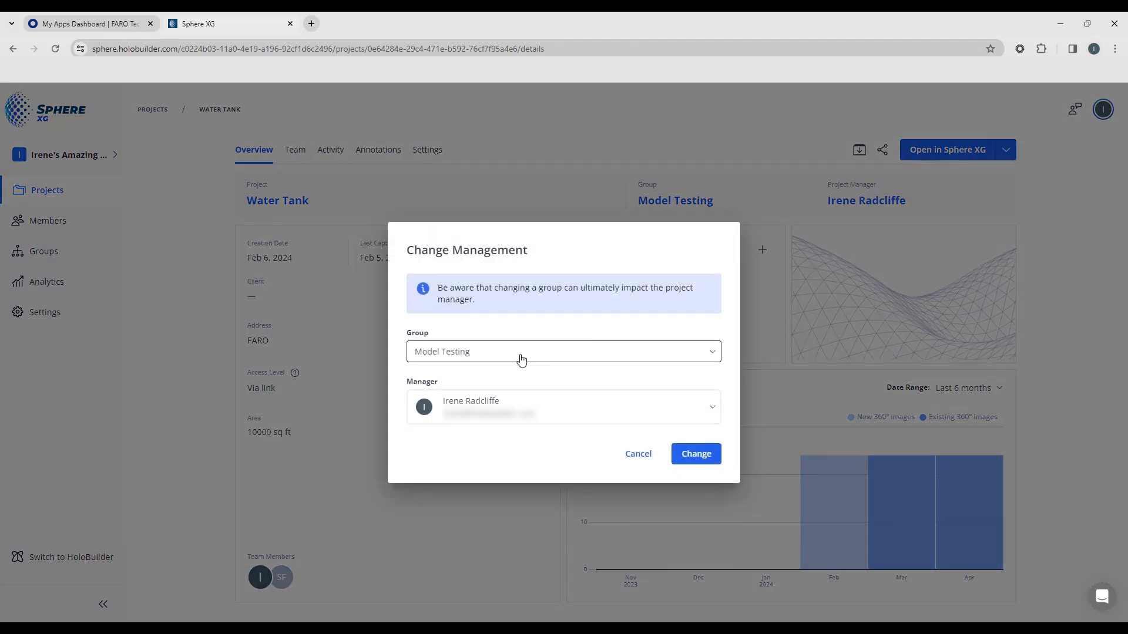
pyautogui.click(563, 352)
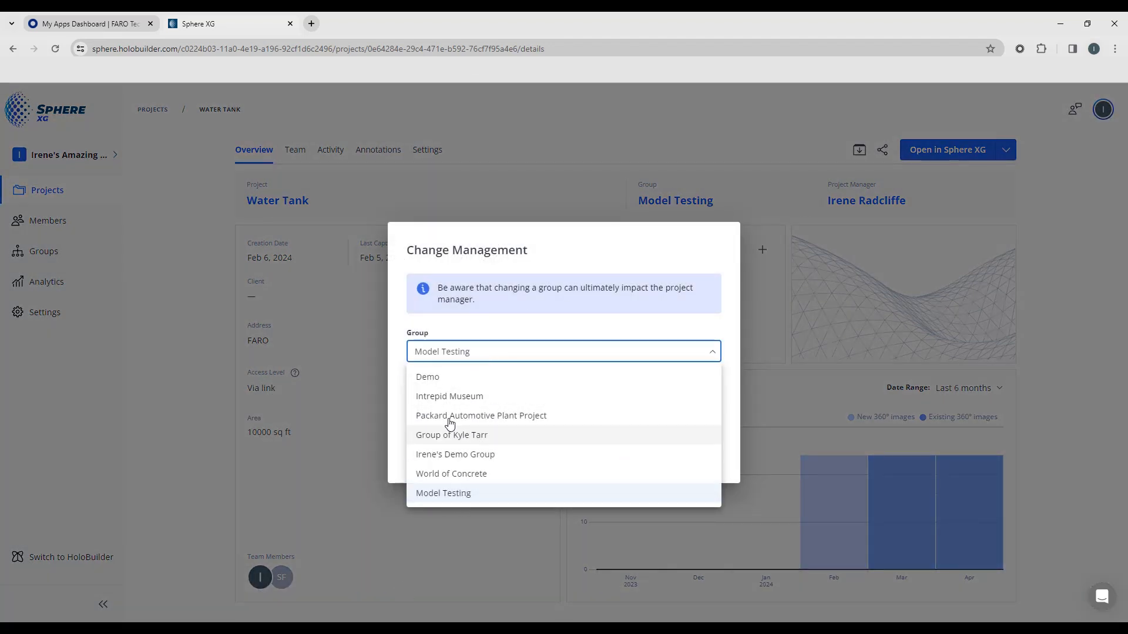
pyautogui.click(427, 376)
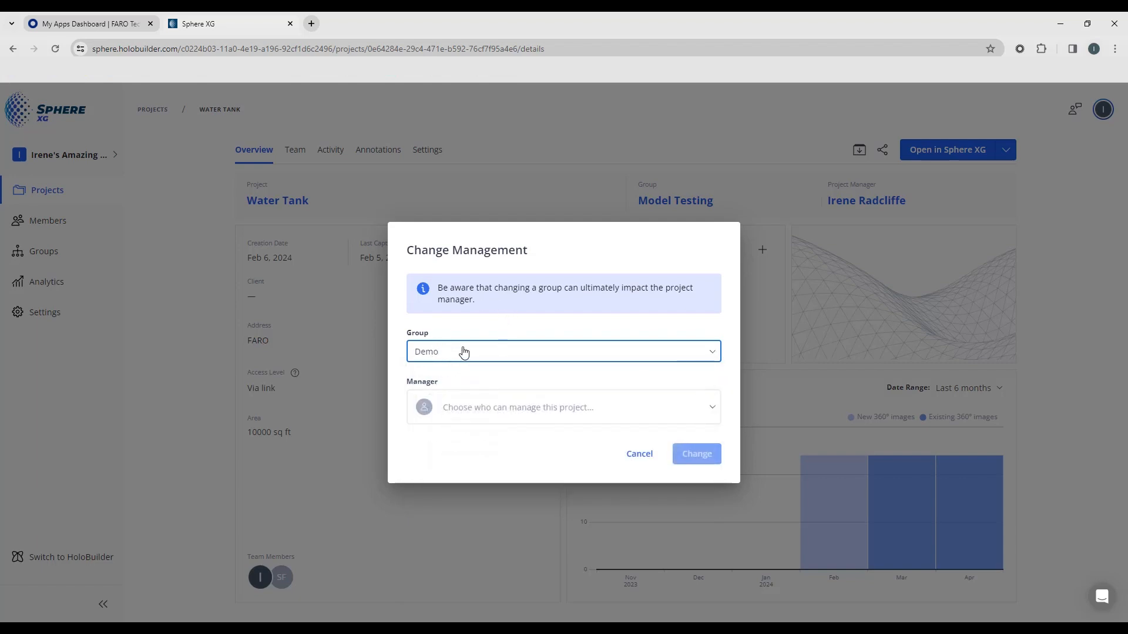
pyautogui.moveTo(663, 413)
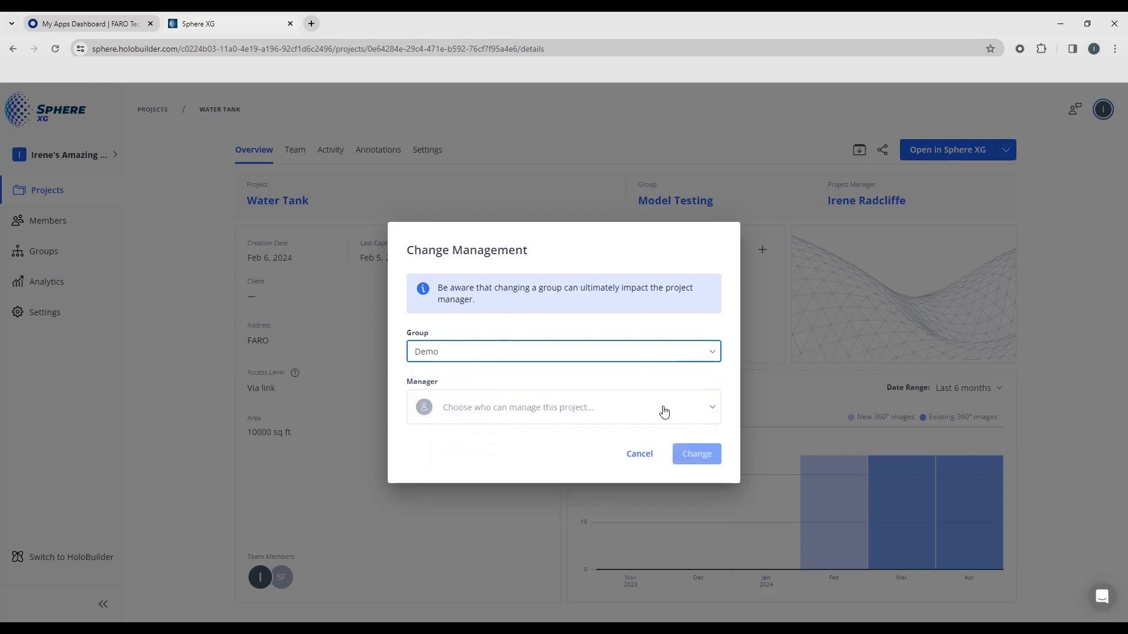
pyautogui.click(563, 407)
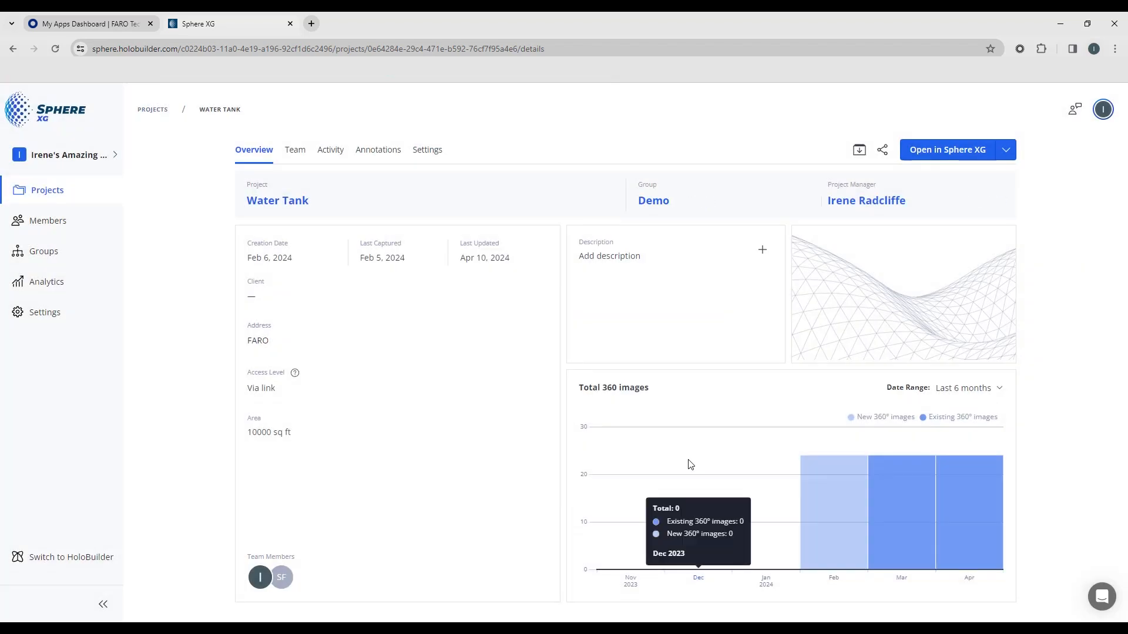
pyautogui.moveTo(881, 206)
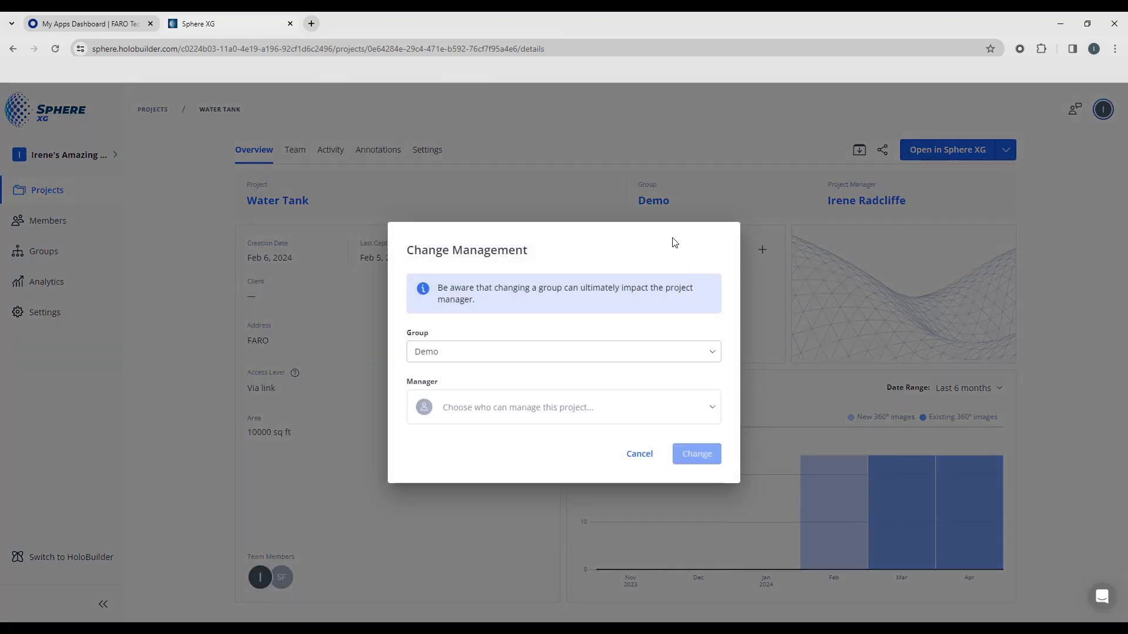
pyautogui.click(638, 454)
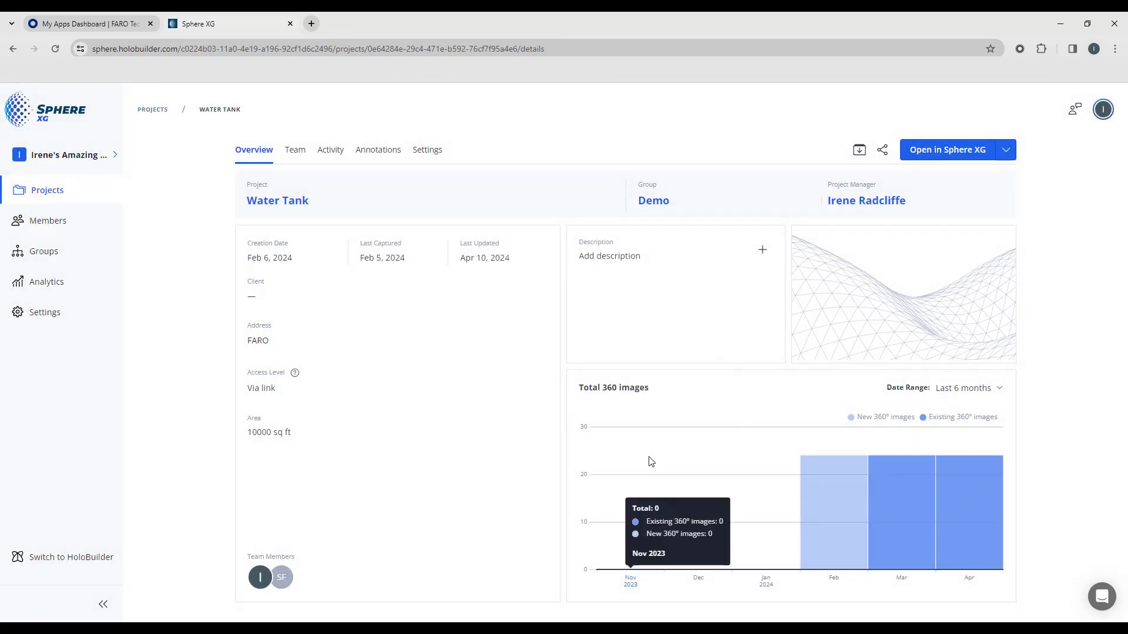
pyautogui.moveTo(292, 258)
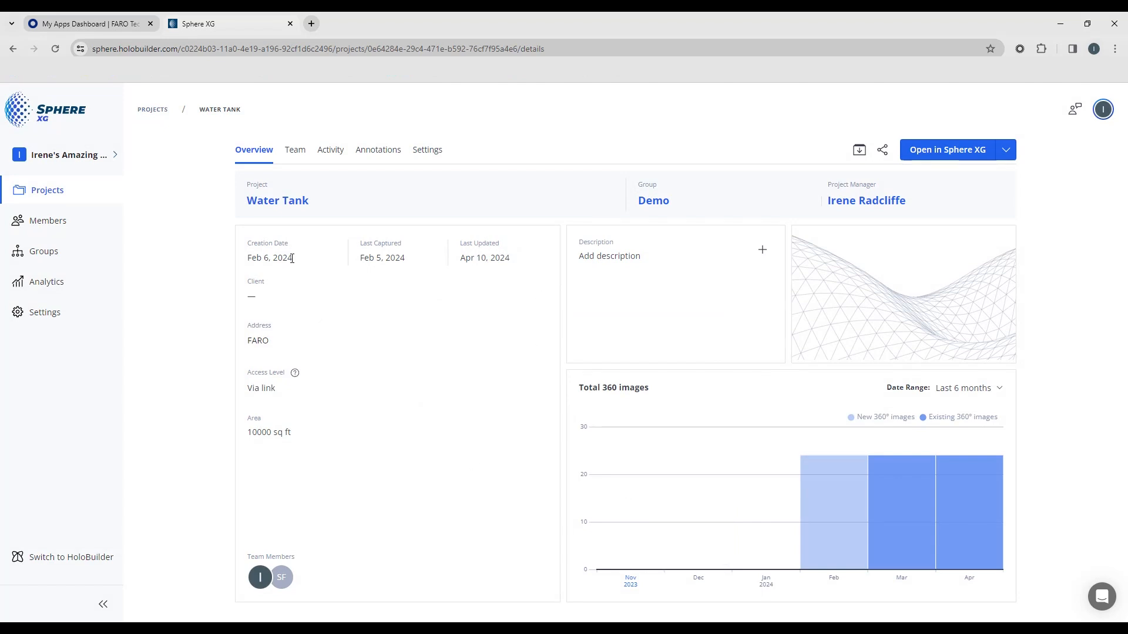
pyautogui.moveTo(293, 272)
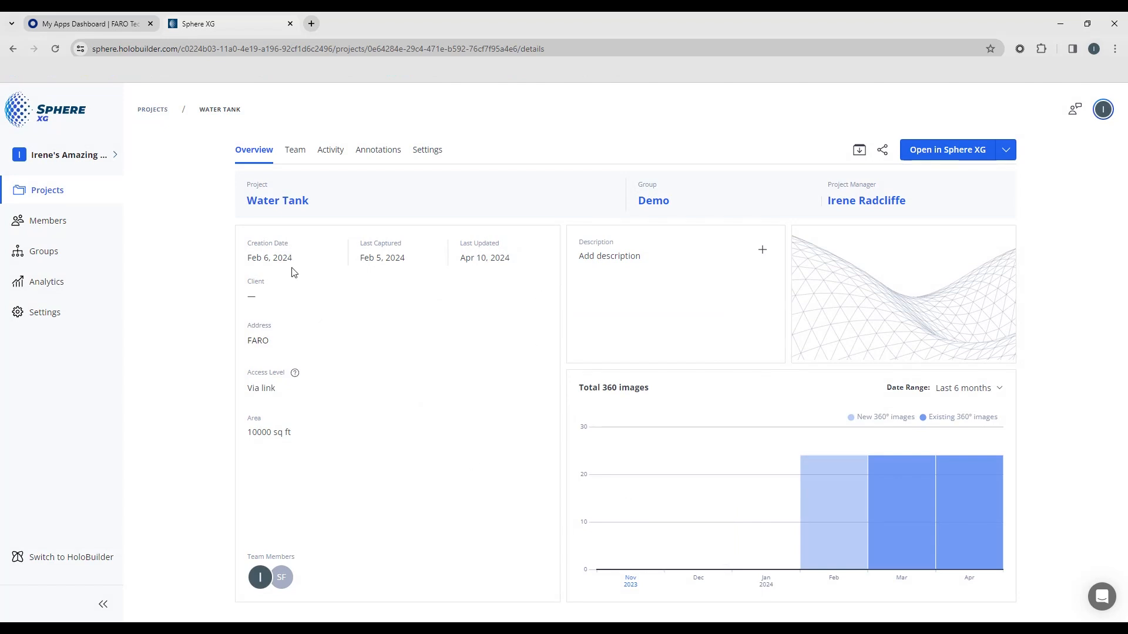
pyautogui.moveTo(393, 255)
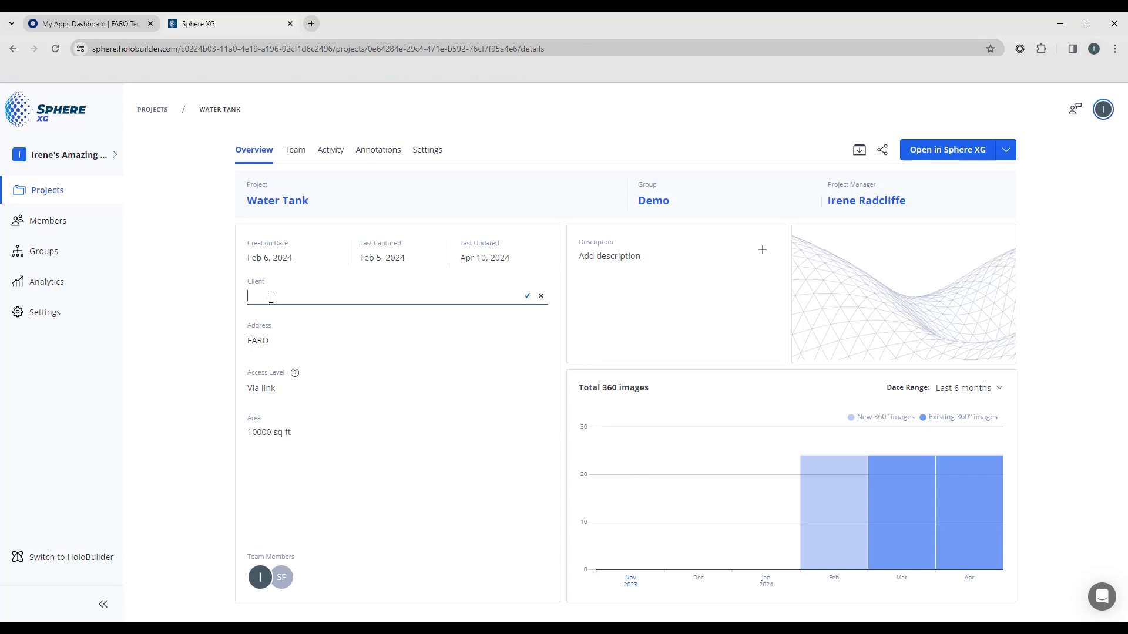
# Step: Type 'Lake Mary Florida' into the address field in place of FARO
pyautogui.write('FA')
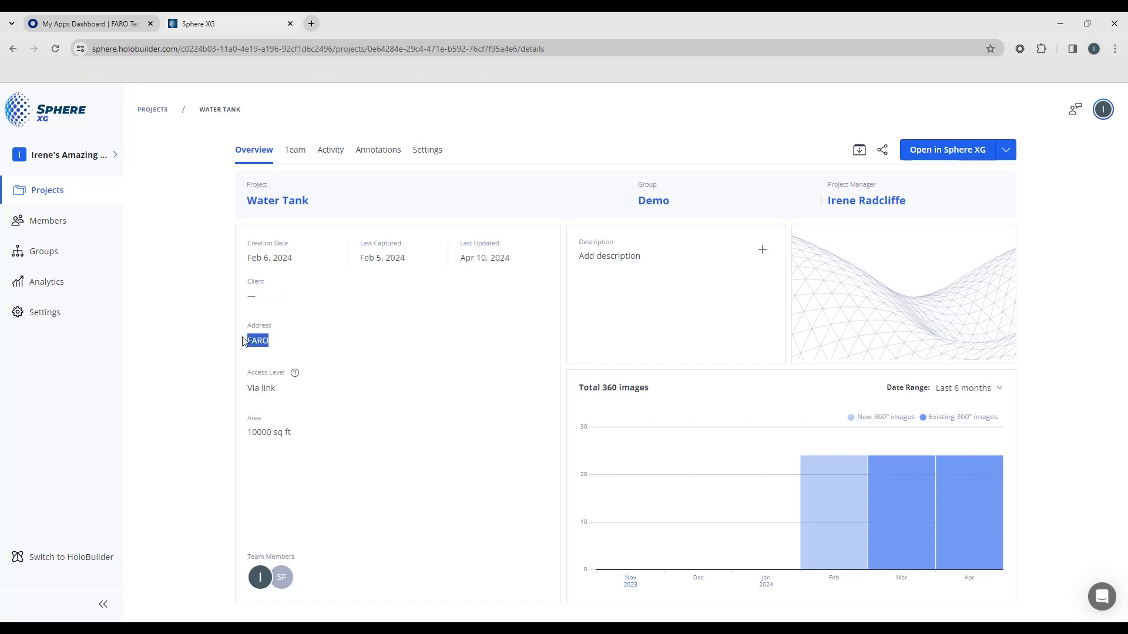
pyautogui.click(257, 340)
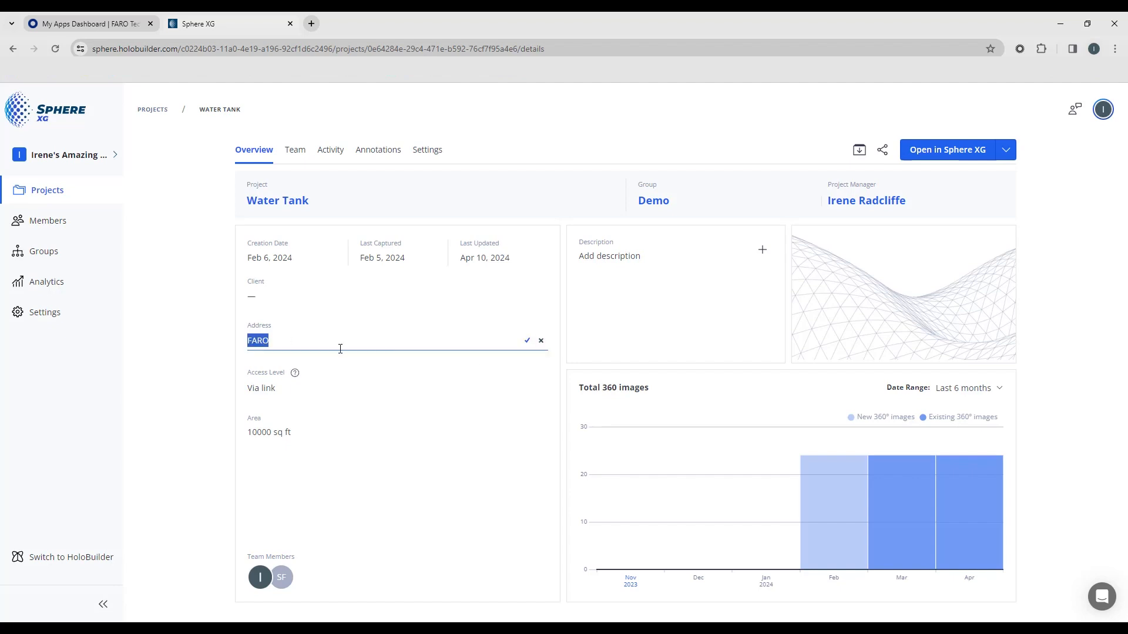
pyautogui.write('Lake Mary Flor')
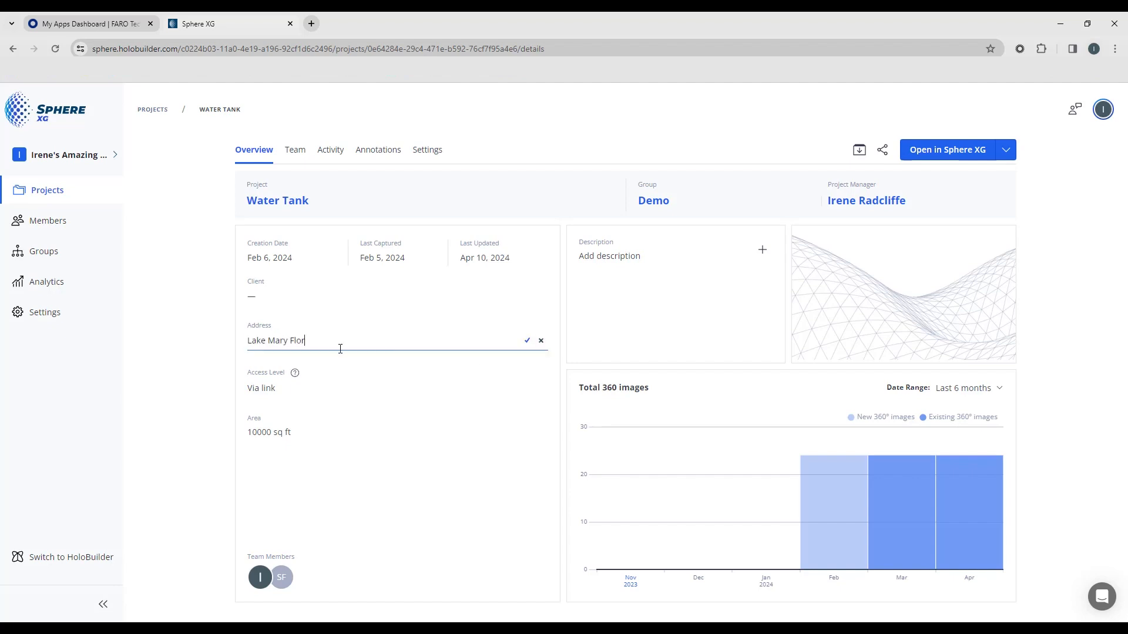
pyautogui.write('ida')
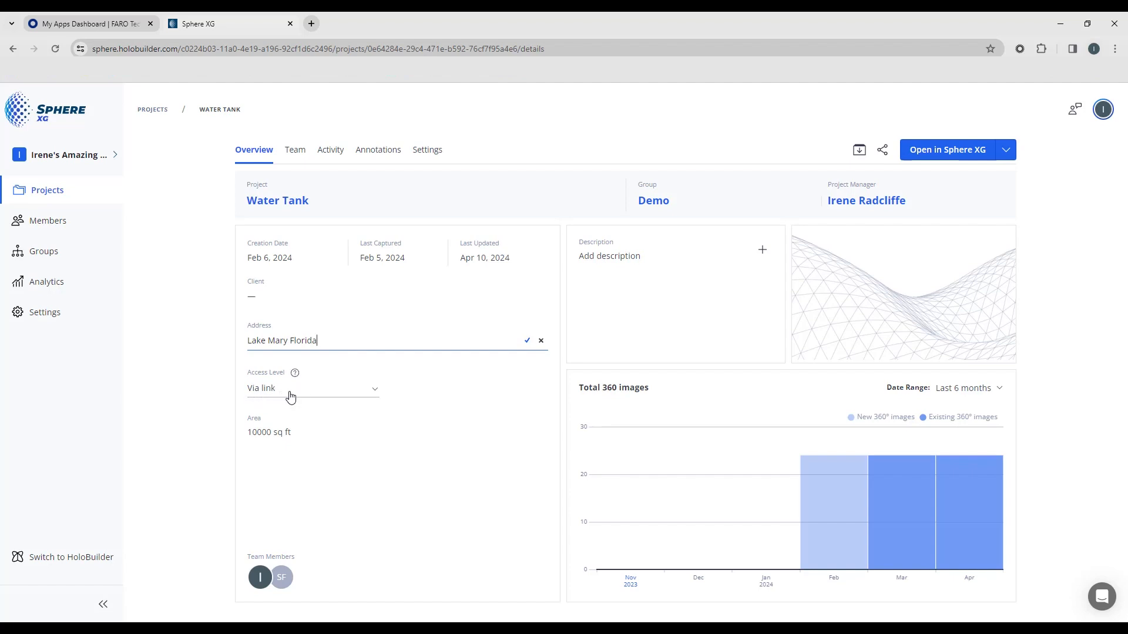
# Step: Set the project's Access Level dropdown to Private
pyautogui.click(373, 389)
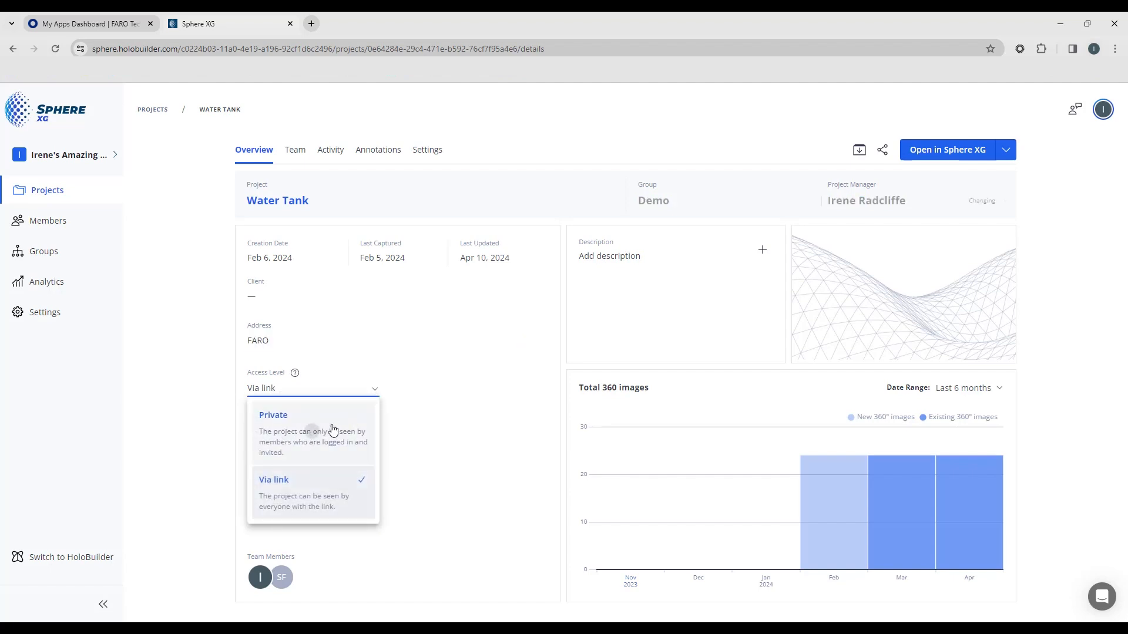
pyautogui.click(273, 415)
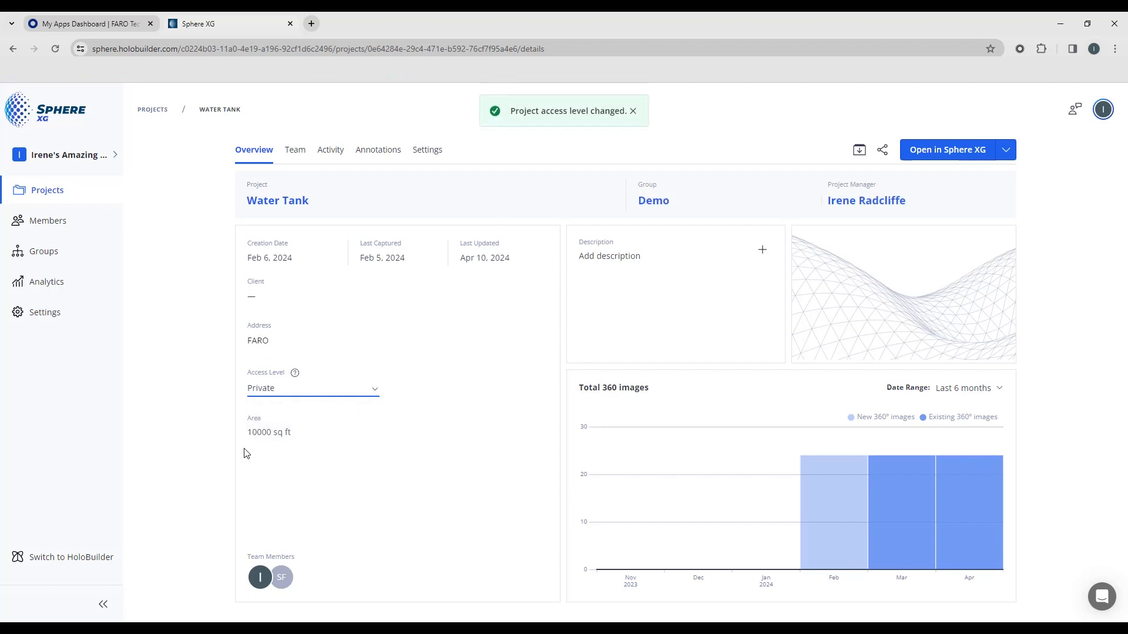
pyautogui.moveTo(366, 405)
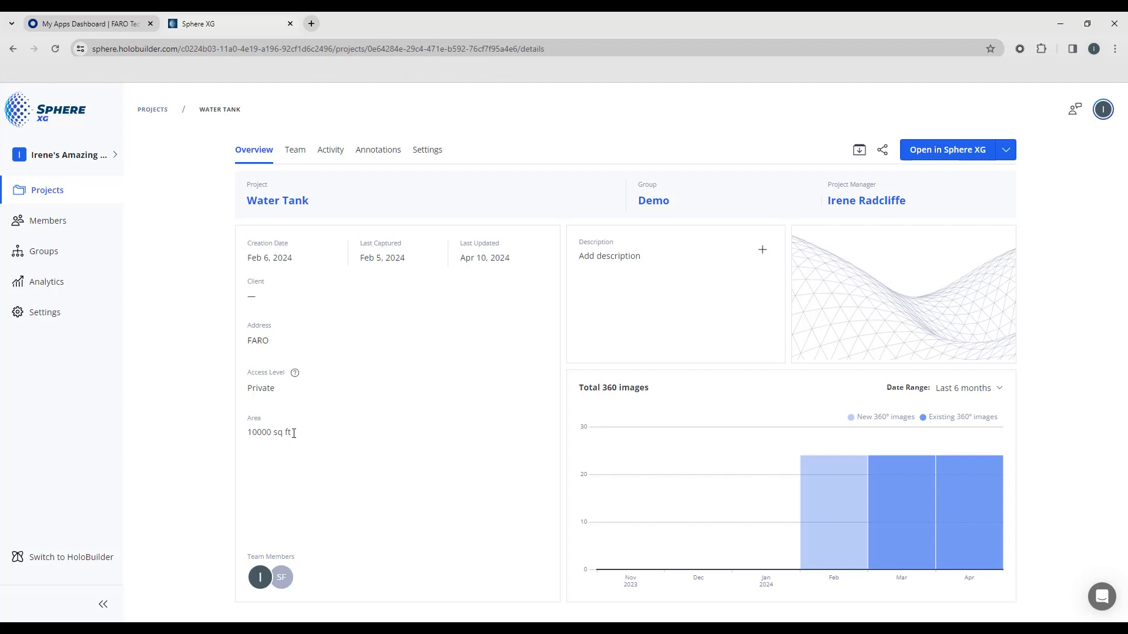
pyautogui.moveTo(662, 266)
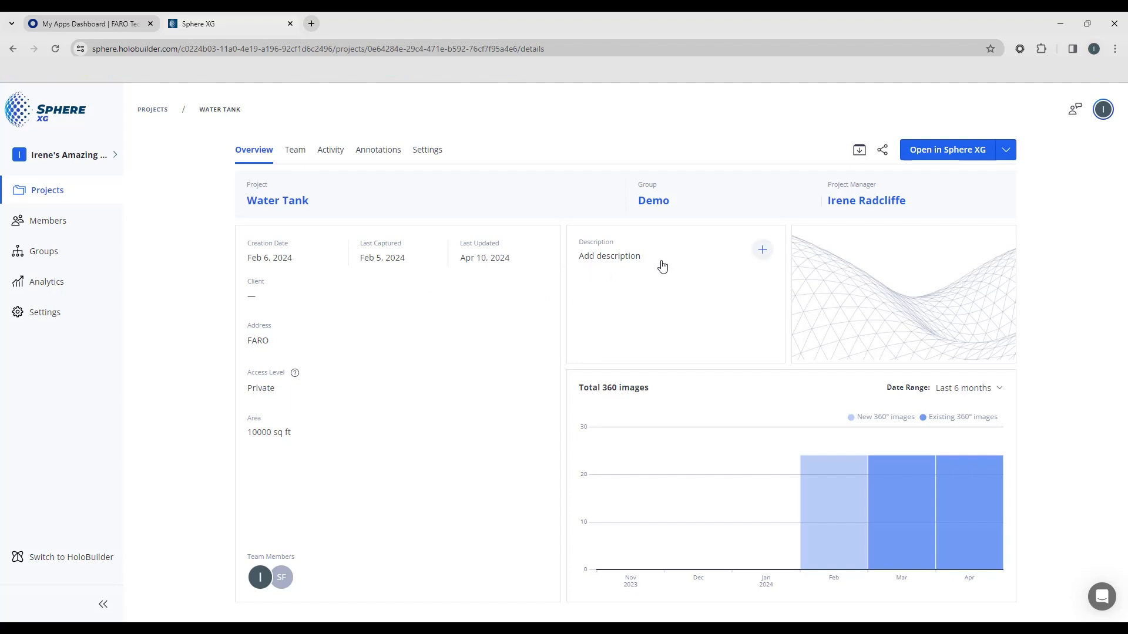
pyautogui.moveTo(763, 257)
pyautogui.write('This is a')
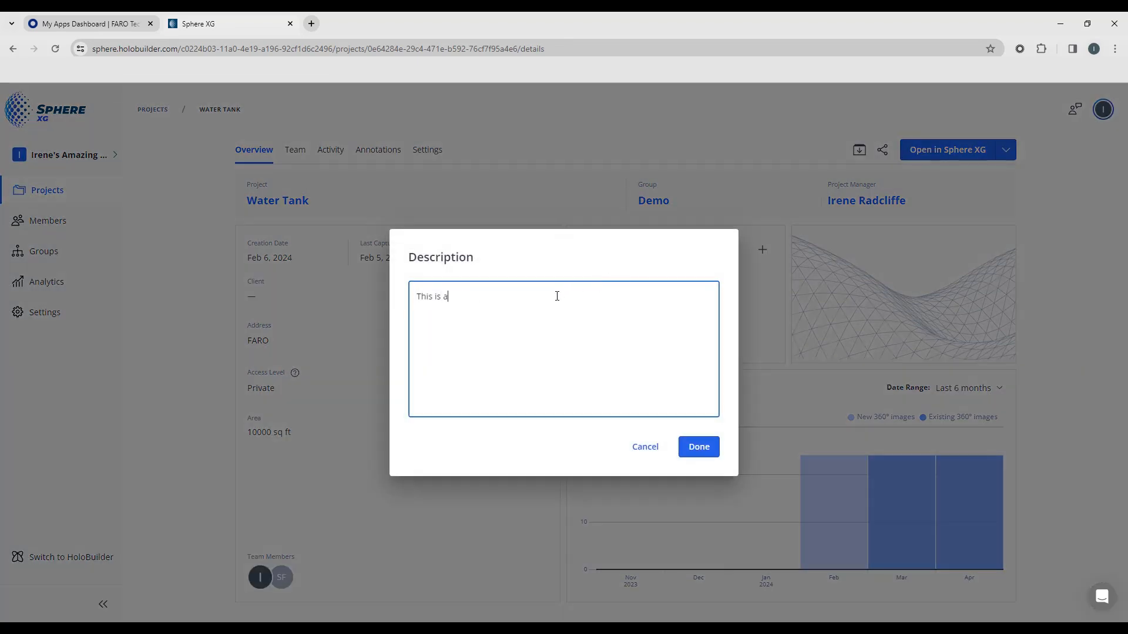
# Step: Enter the description 'This is a water tower, storage tank and pump house' and save it
pyautogui.write('water tower, storage tank and pump ho')
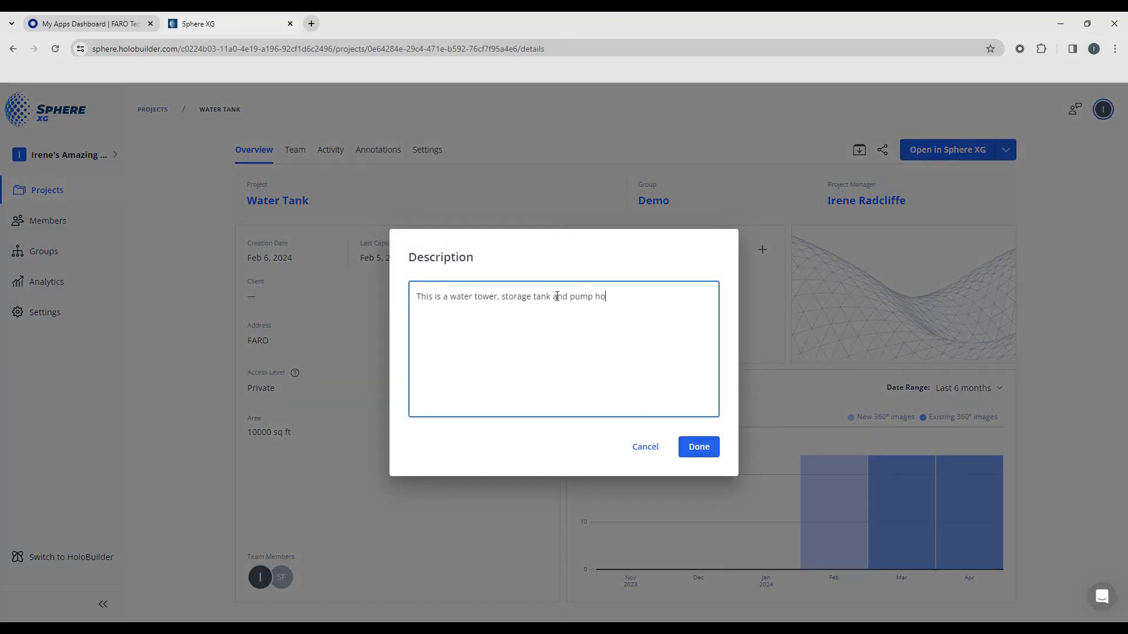
pyautogui.click(697, 446)
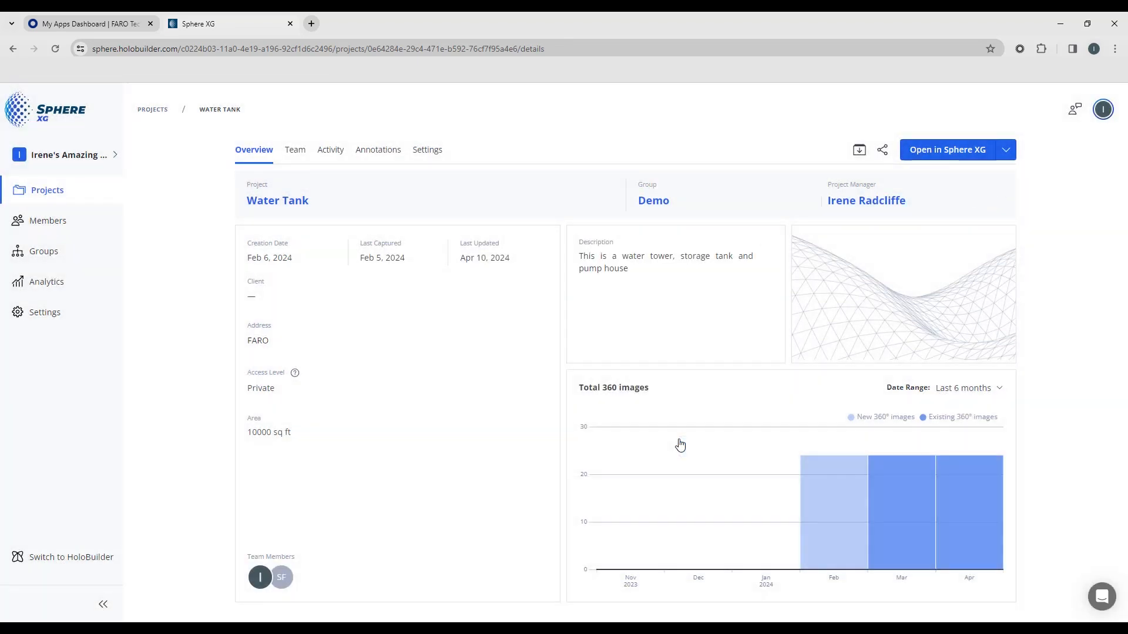
pyautogui.moveTo(705, 361)
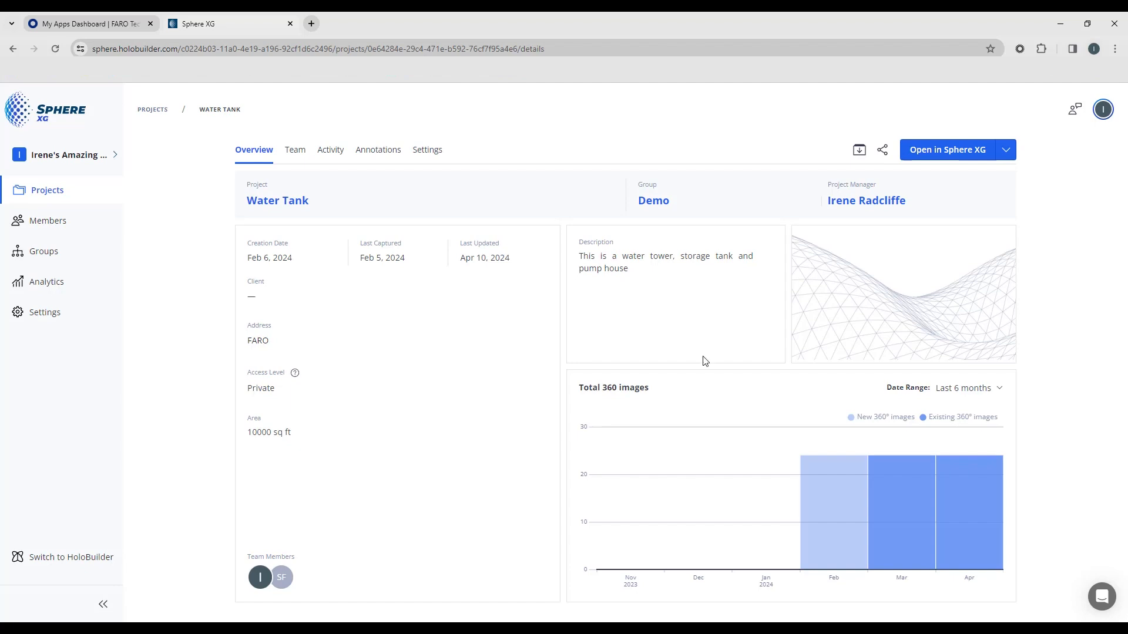
pyautogui.moveTo(903, 295)
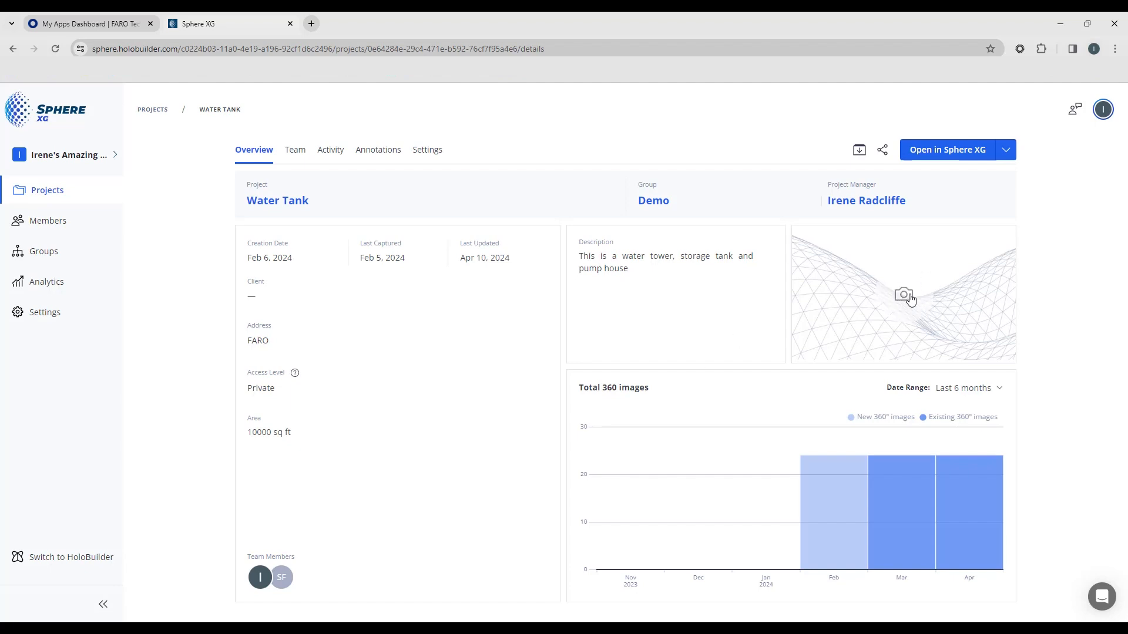
# Step: Upload wt.JPG from Desktop > Sphere Onboarding as the project thumbnail
pyautogui.click(903, 295)
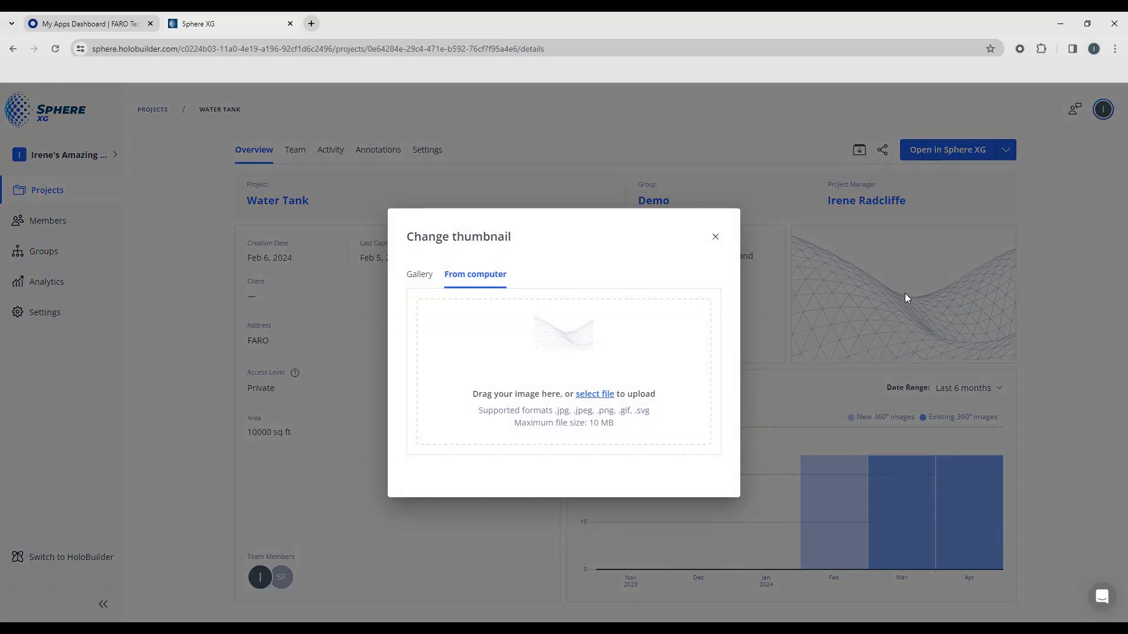
pyautogui.moveTo(608, 399)
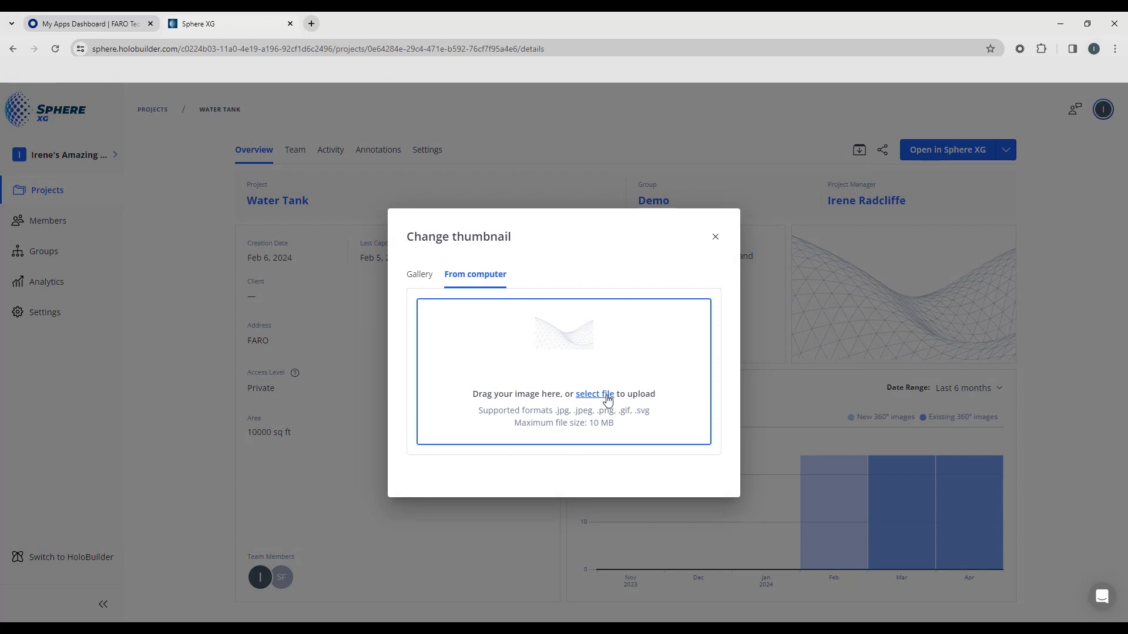
pyautogui.click(593, 394)
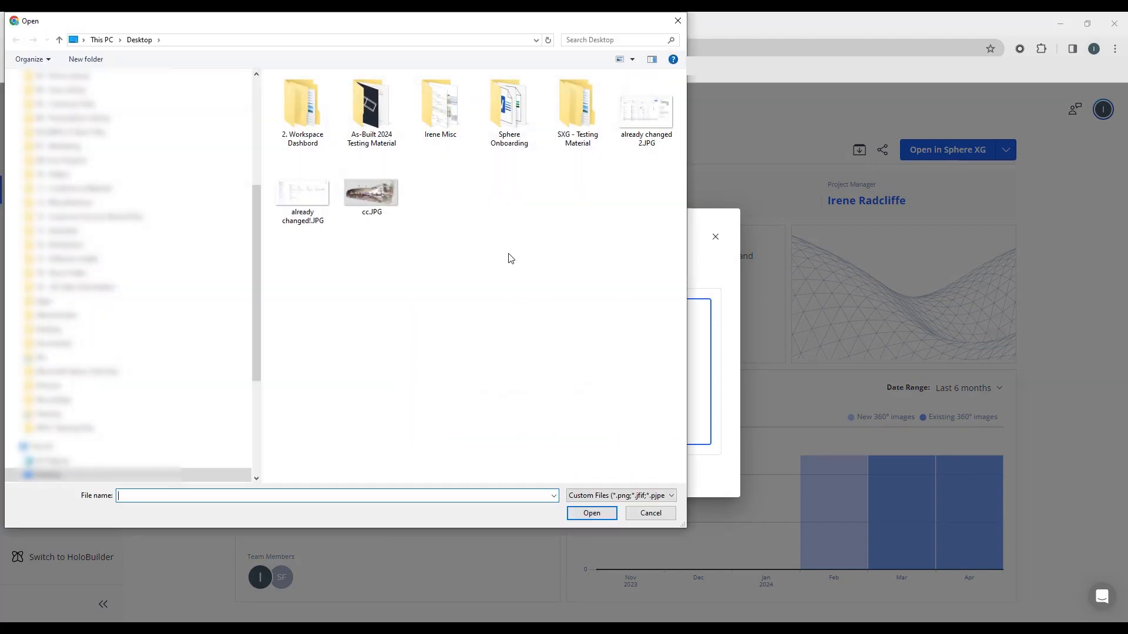
pyautogui.doubleClick(576, 102)
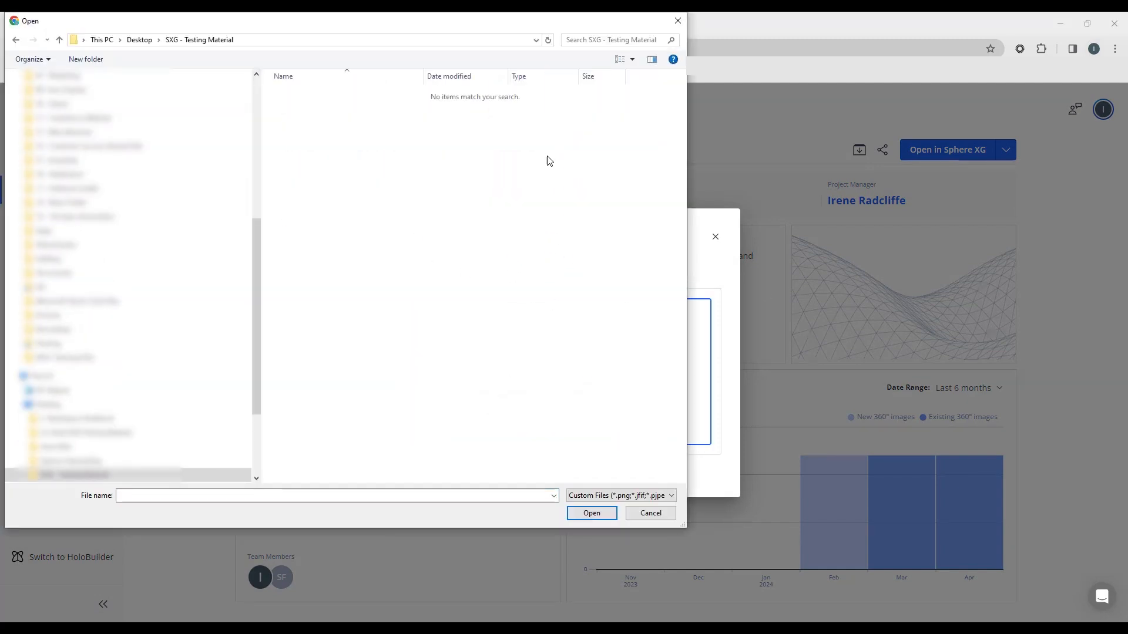
pyautogui.click(139, 39)
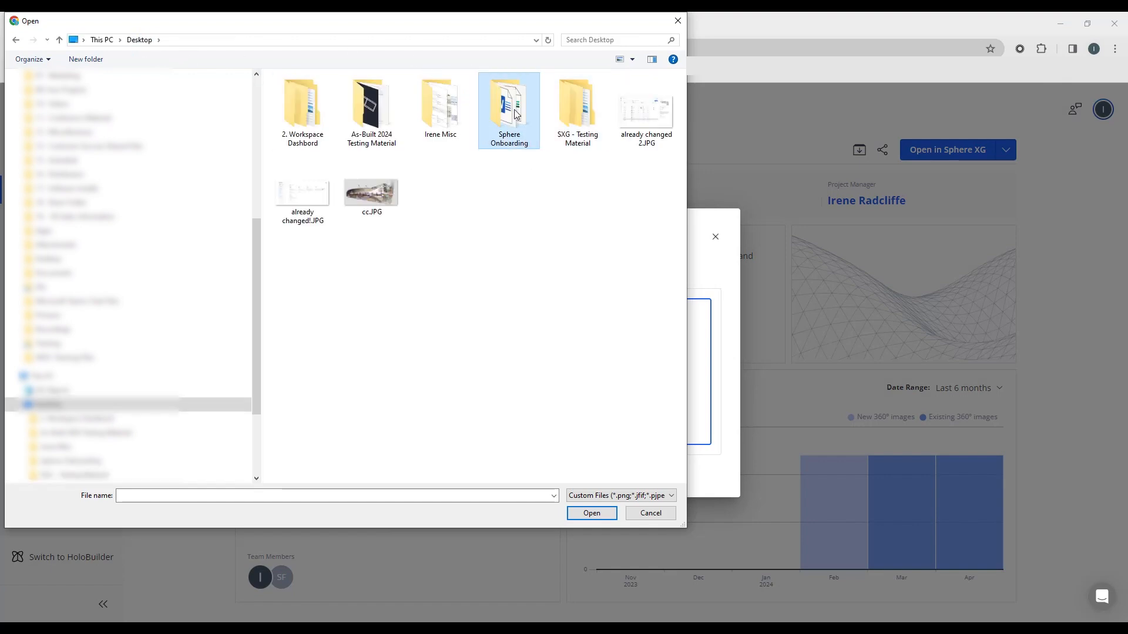
pyautogui.doubleClick(508, 108)
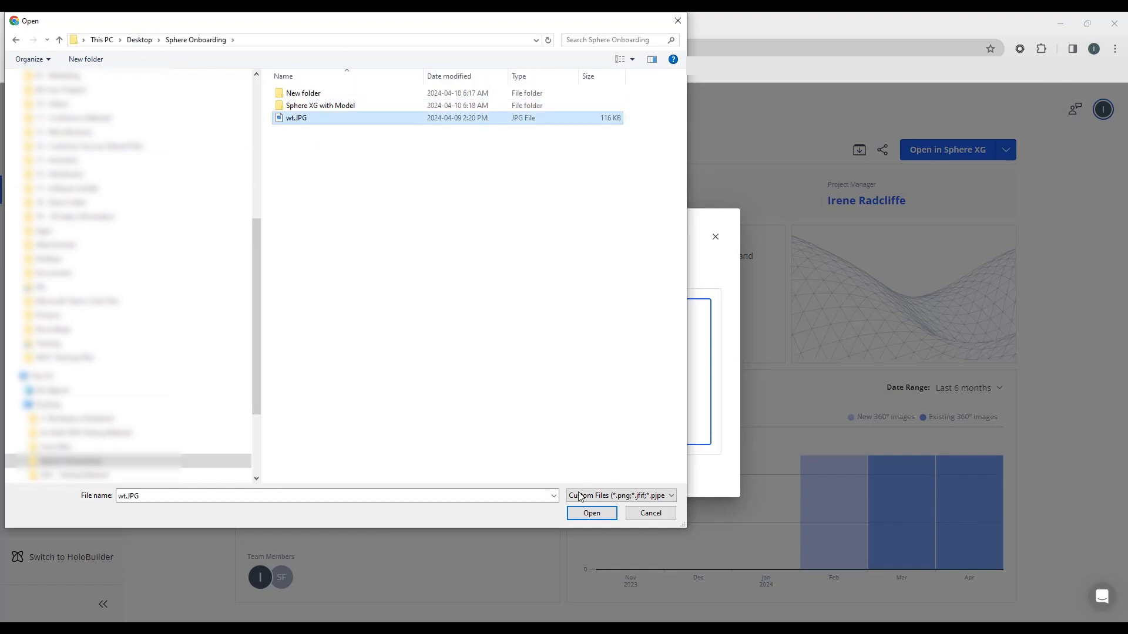
pyautogui.click(590, 513)
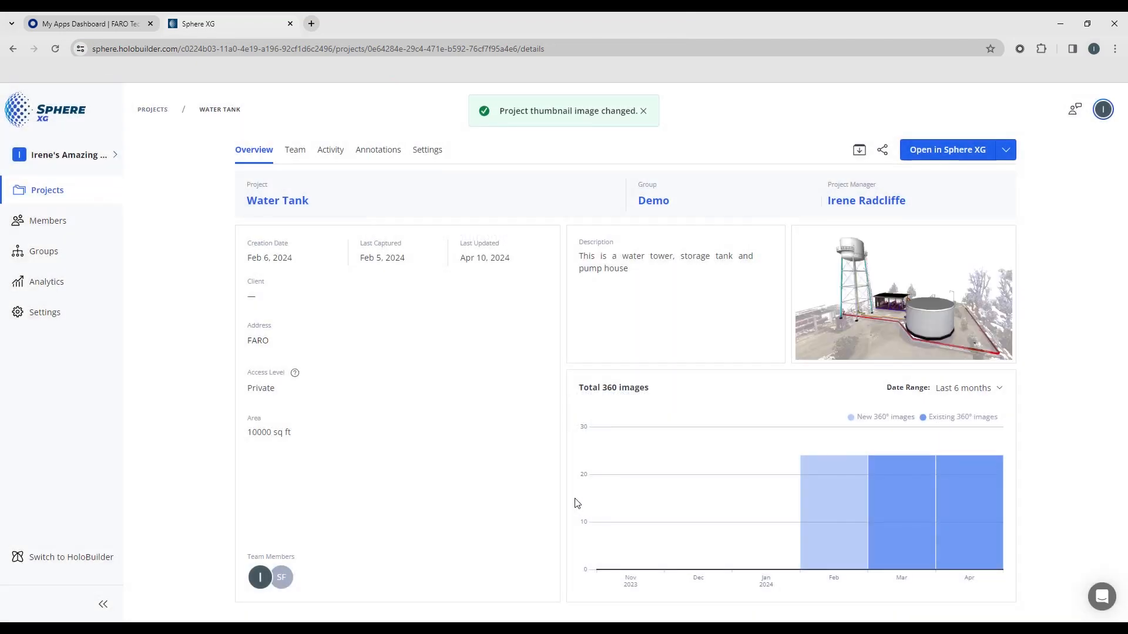
pyautogui.click(642, 111)
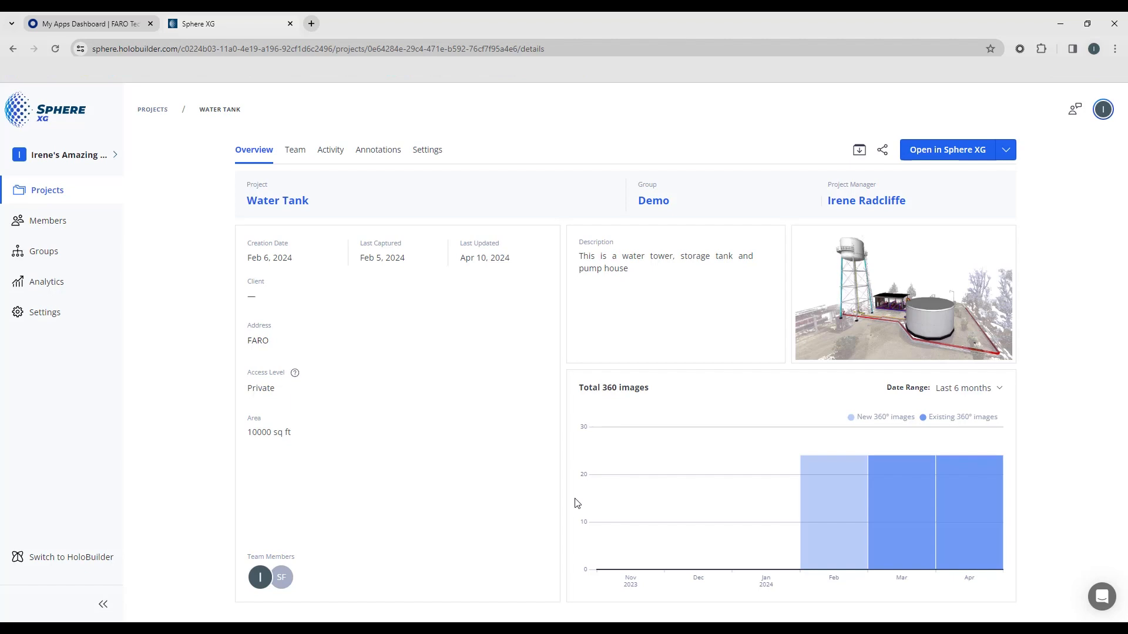
pyautogui.moveTo(833, 525)
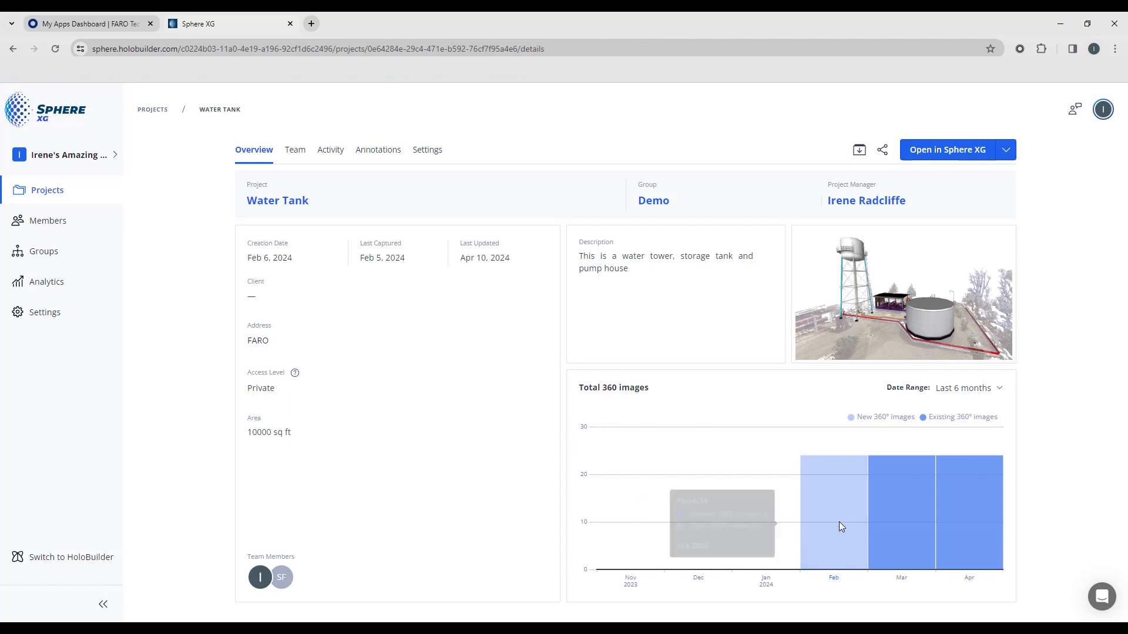
pyautogui.moveTo(639, 382)
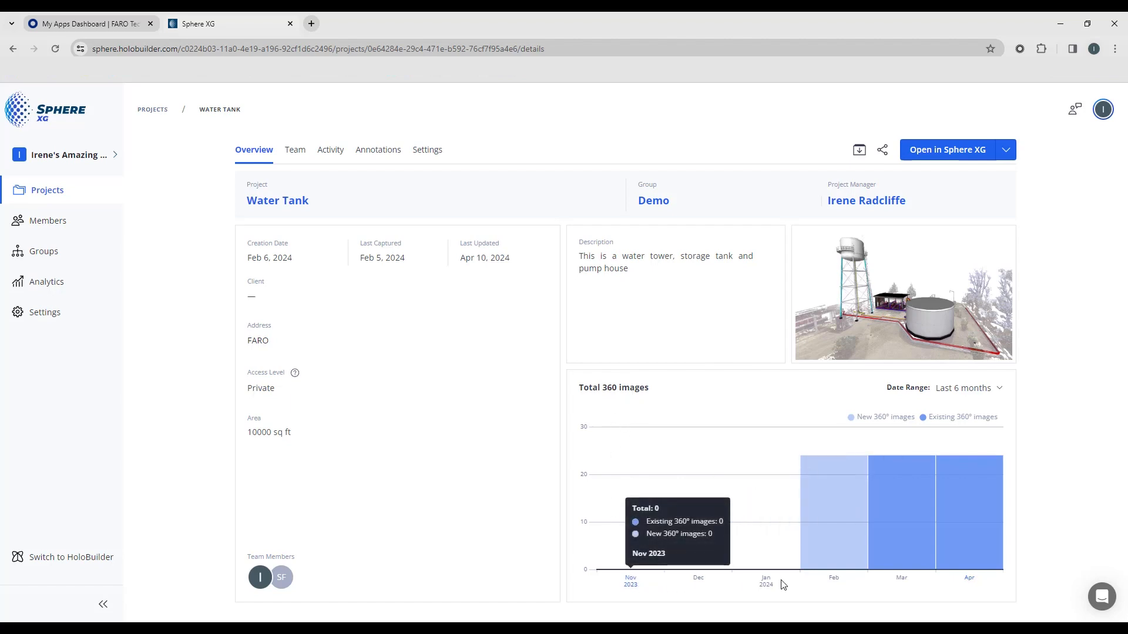
pyautogui.moveTo(1050, 488)
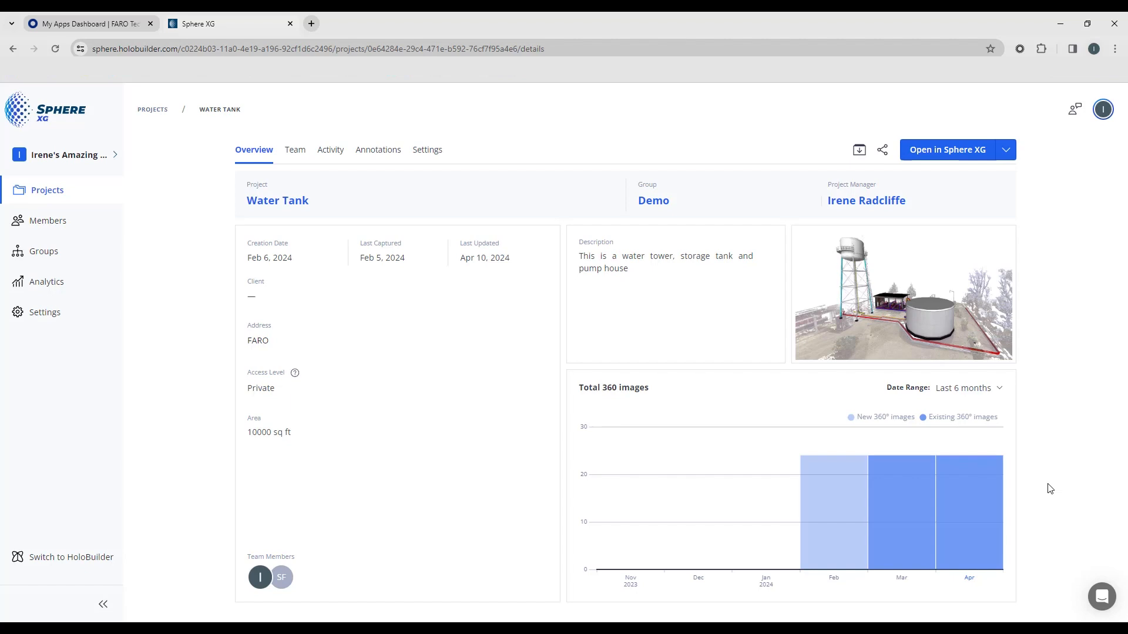
# Step: Set the chart's date range to Last 3 months, after briefly trying Last 3 years
pyautogui.click(967, 387)
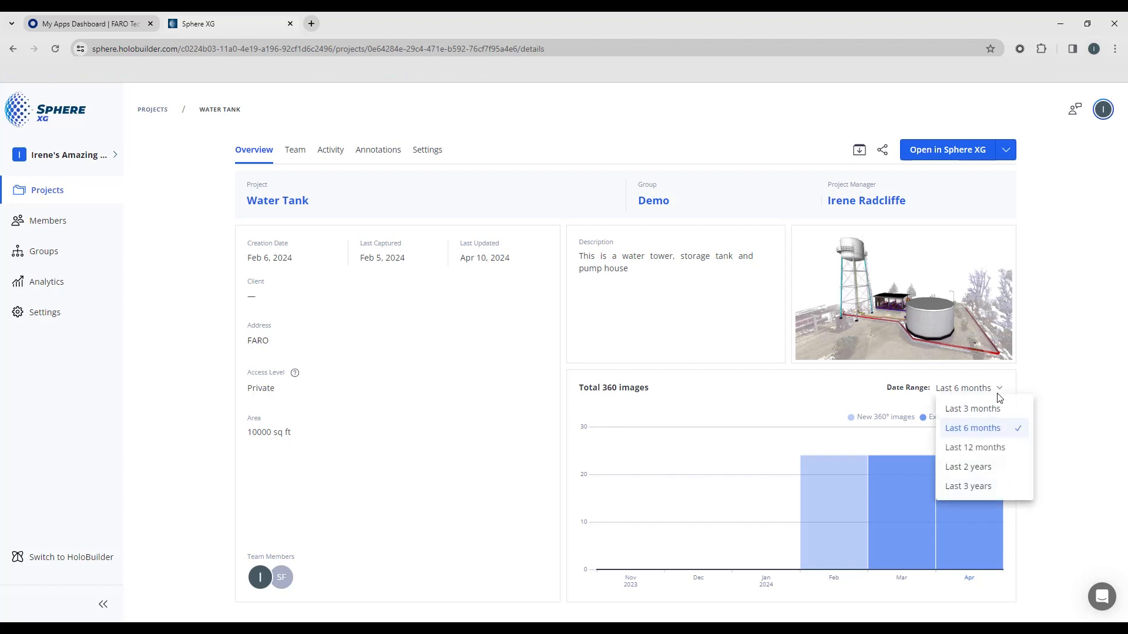
pyautogui.click(971, 409)
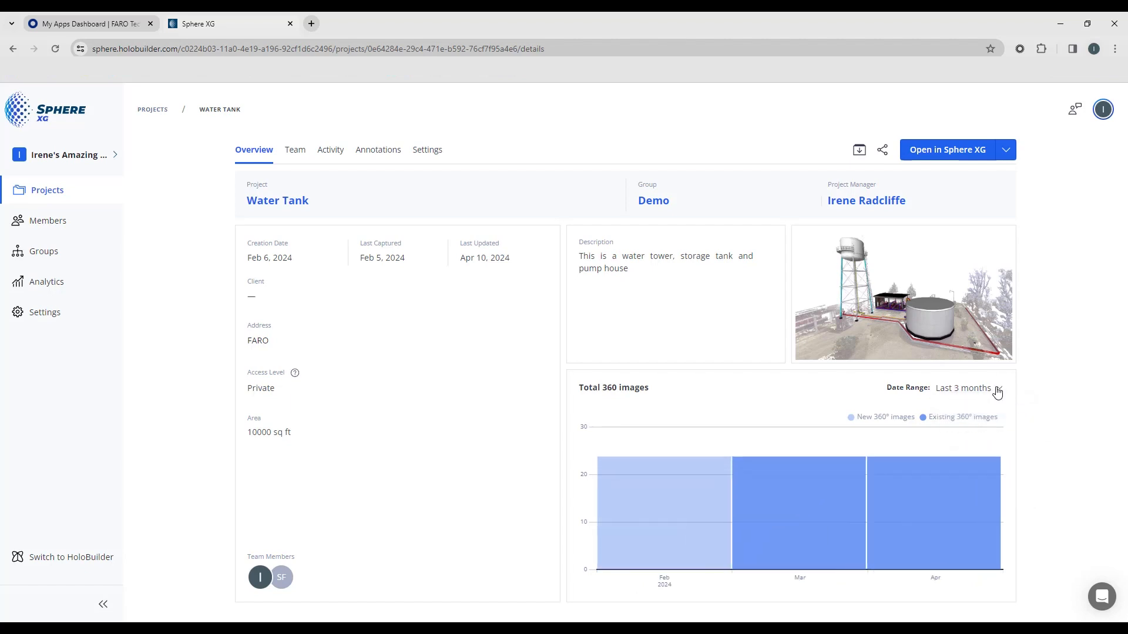
pyautogui.click(967, 387)
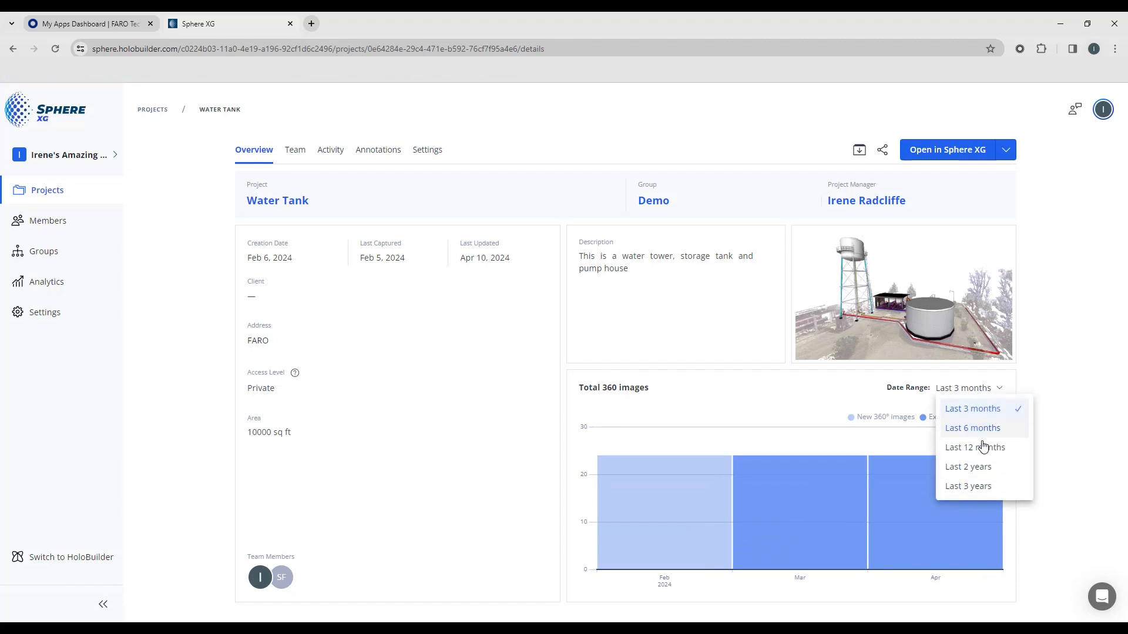
pyautogui.click(967, 486)
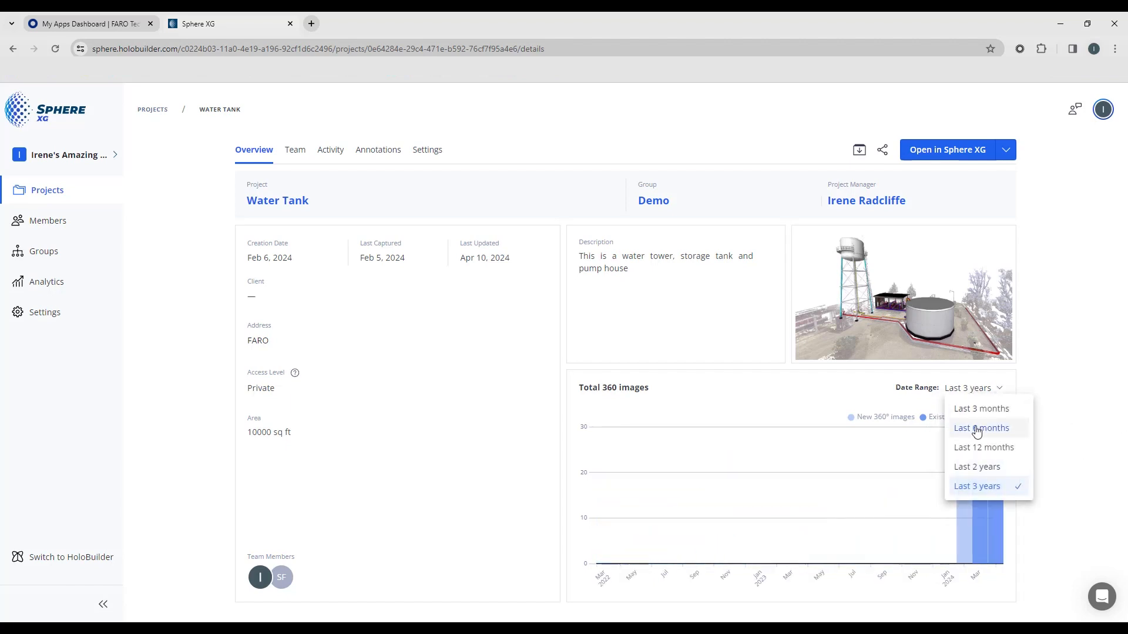
pyautogui.click(981, 407)
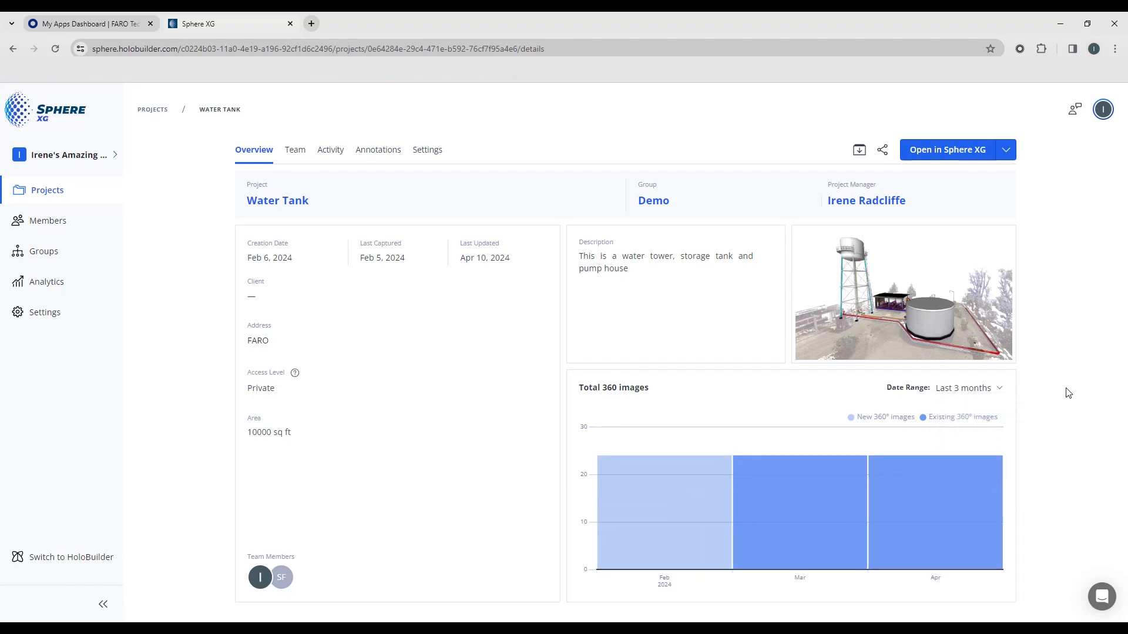
pyautogui.moveTo(858, 150)
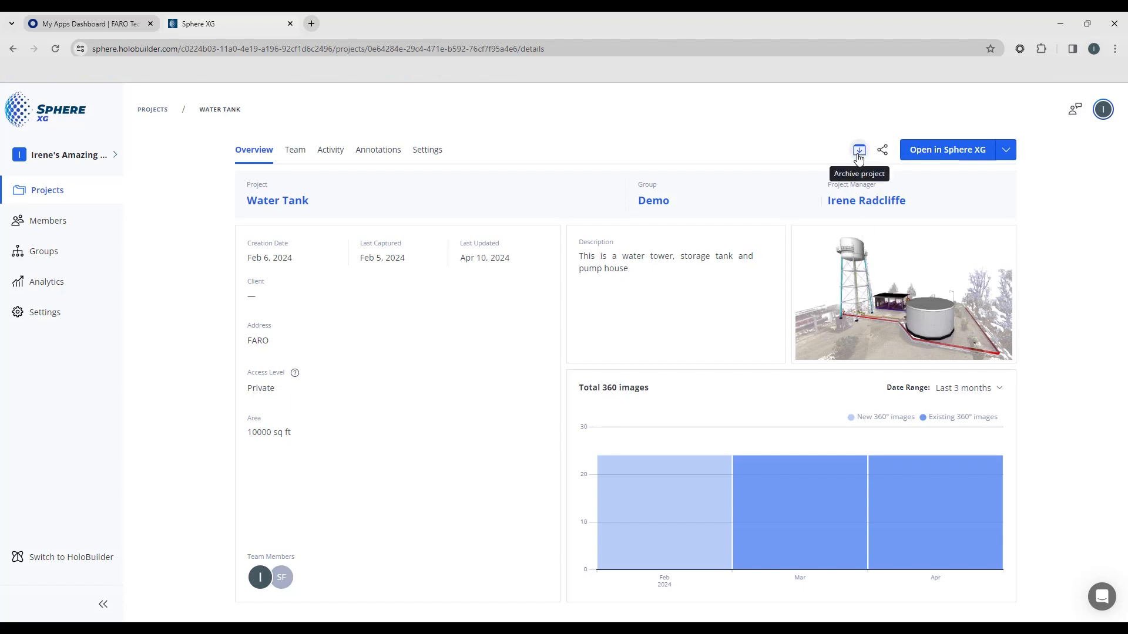
pyautogui.moveTo(882, 152)
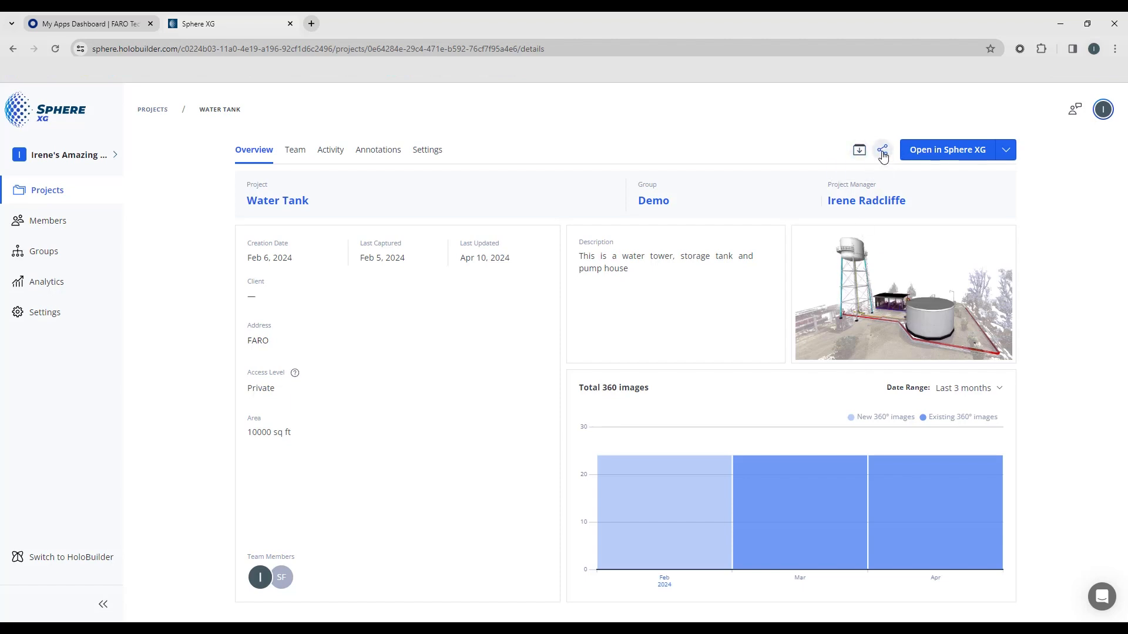
# Step: Open the Share project dialog from the share icon beside Open in Sphere XG
pyautogui.click(882, 150)
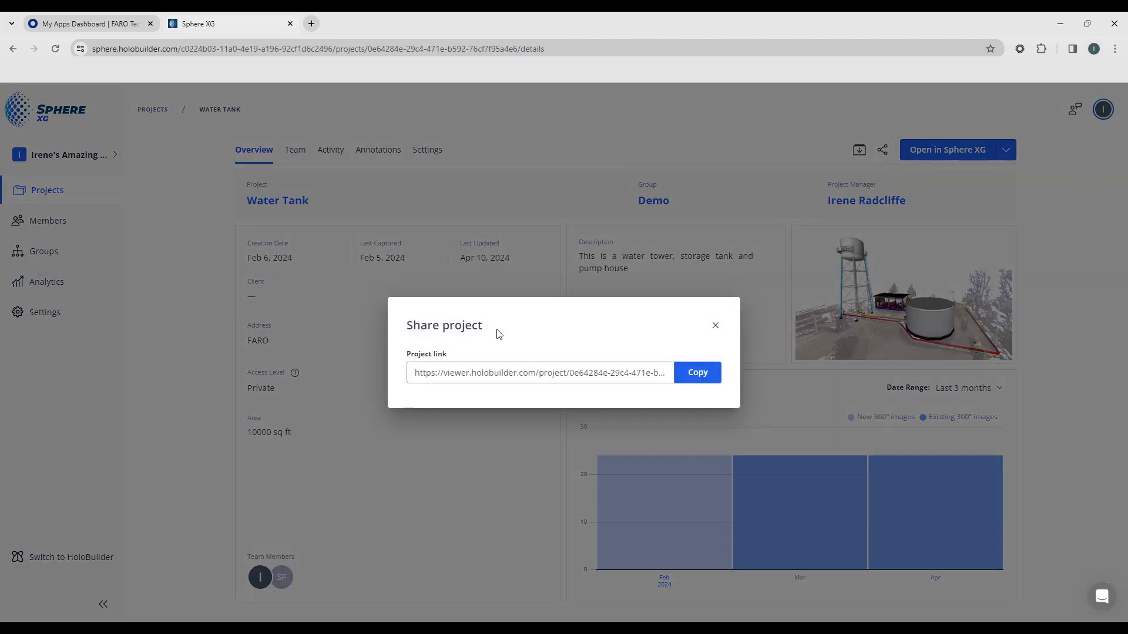
pyautogui.moveTo(715, 325)
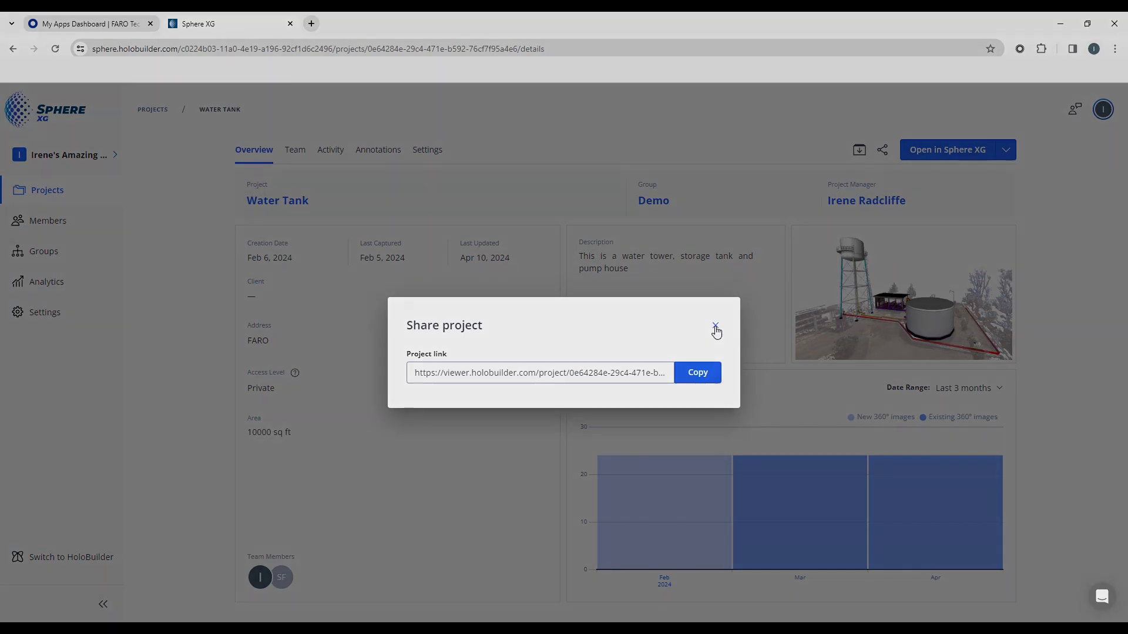